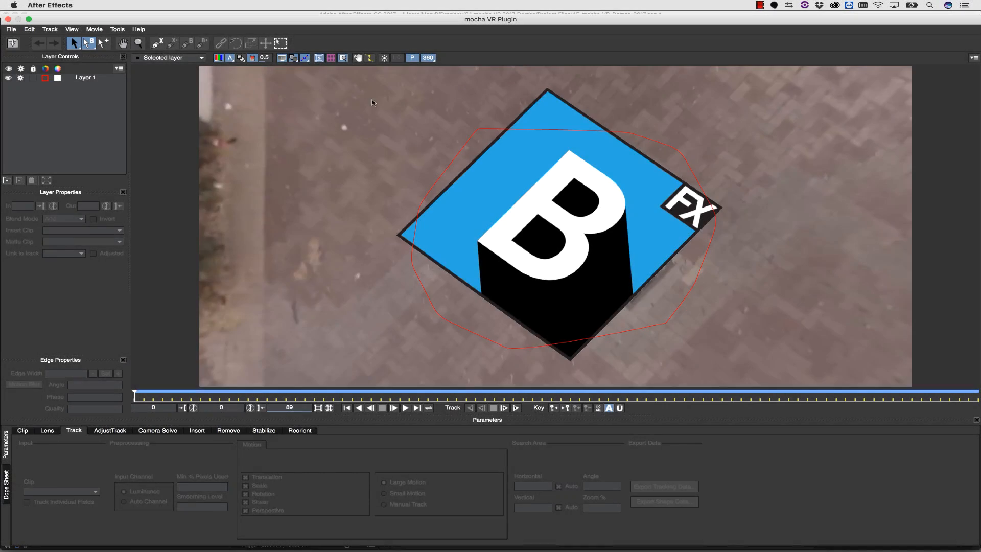
- Create the project 'New Avid 360 Demo' using a custom 2048x1024, 25 fps format
{"action": "left_click", "coordinate": [197, 430]}
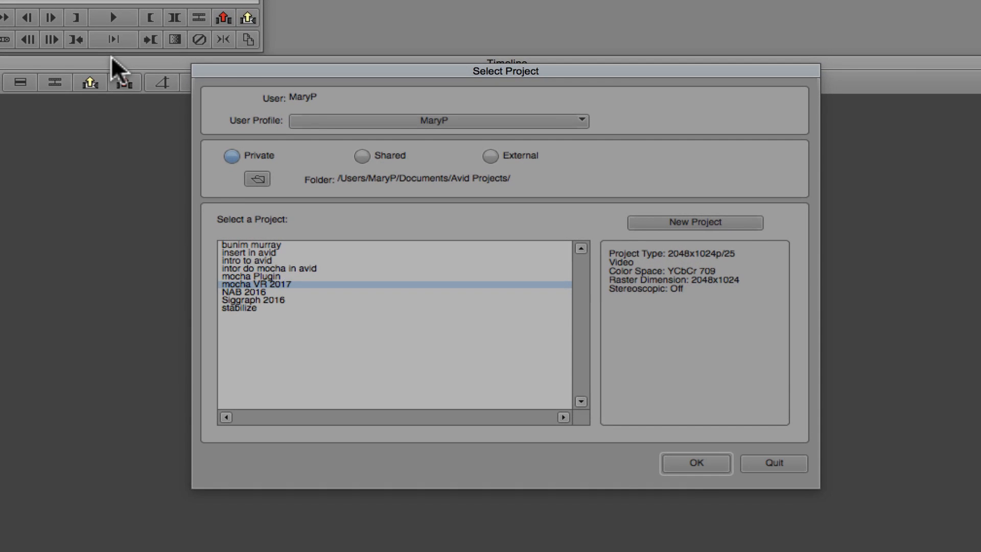
{"action": "mouse_move", "coordinate": [630, 268]}
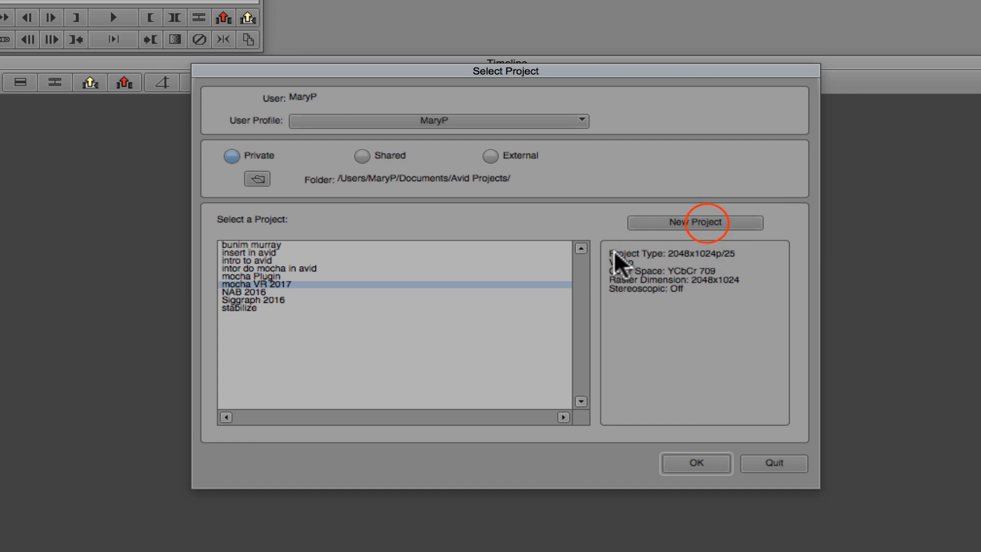
{"action": "left_click", "coordinate": [694, 222]}
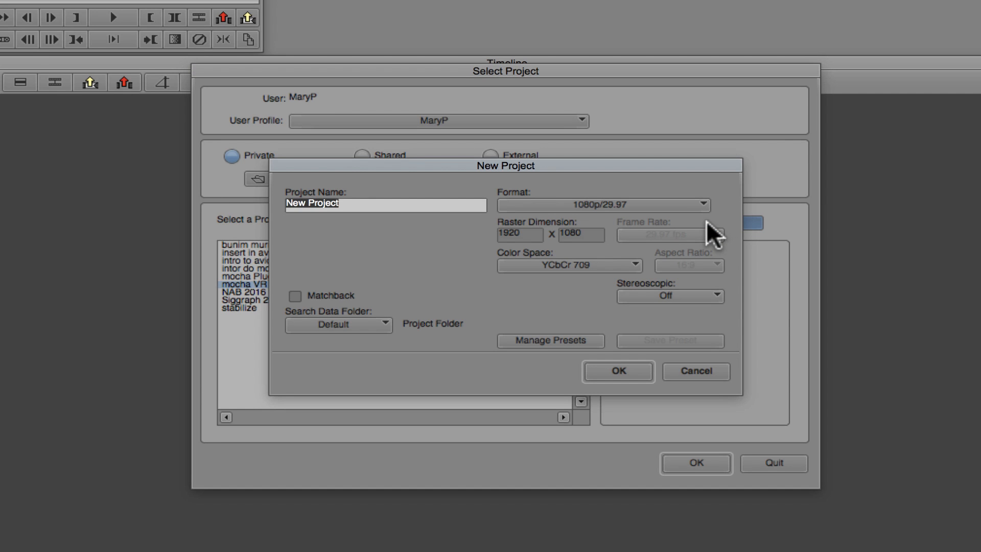
{"action": "type", "text": "New Avid 360 Demo"}
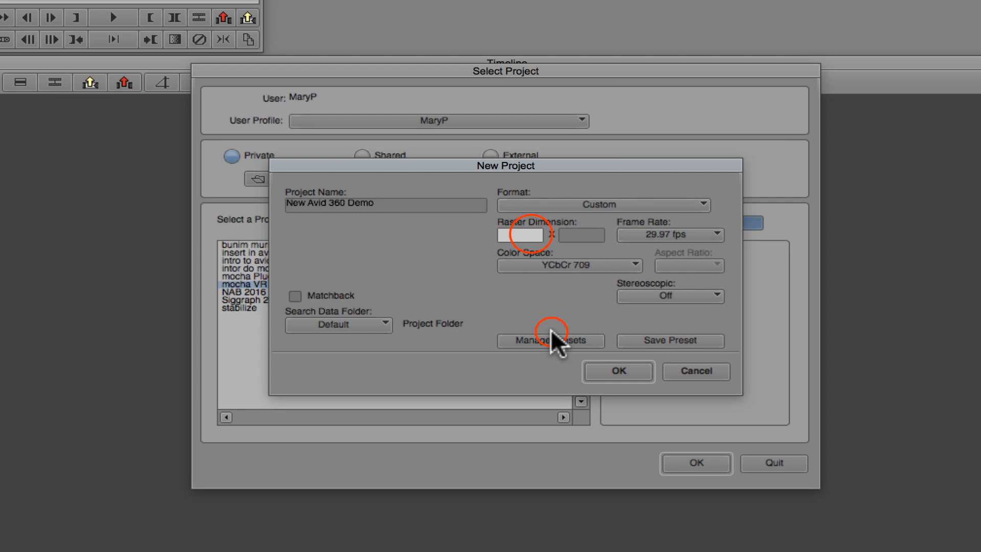
{"action": "type", "text": "2048"}
{"action": "left_click", "coordinate": [581, 235]}
{"action": "type", "text": "1024"}
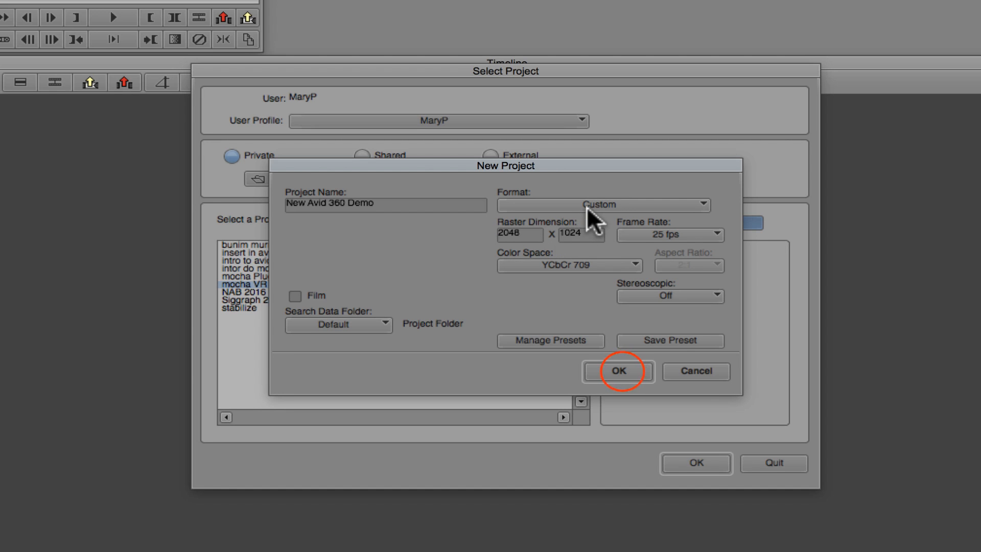
{"action": "left_click", "coordinate": [617, 371]}
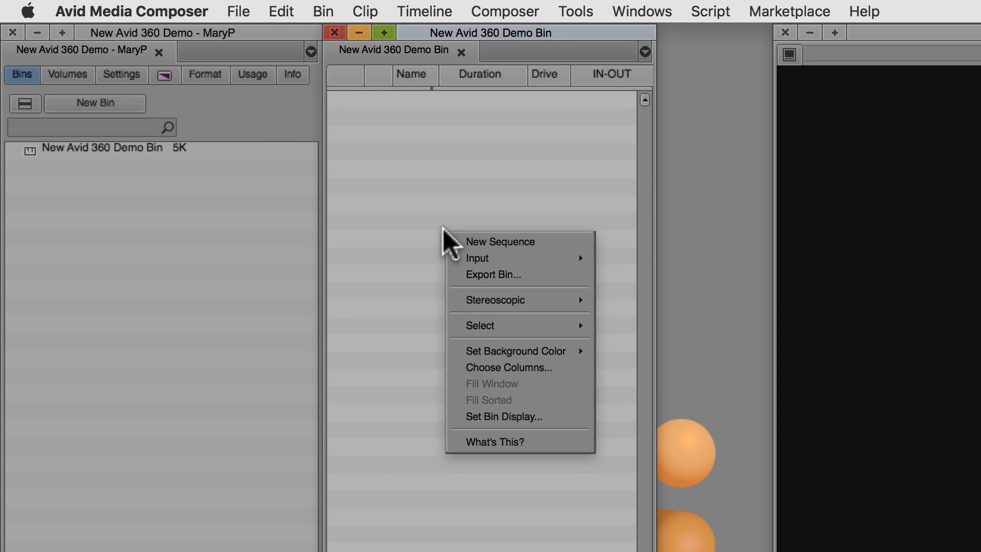
- Make a new 360 Sequence and splice the marked 2K Daimler Museum clip into it
{"action": "left_click", "coordinate": [500, 241]}
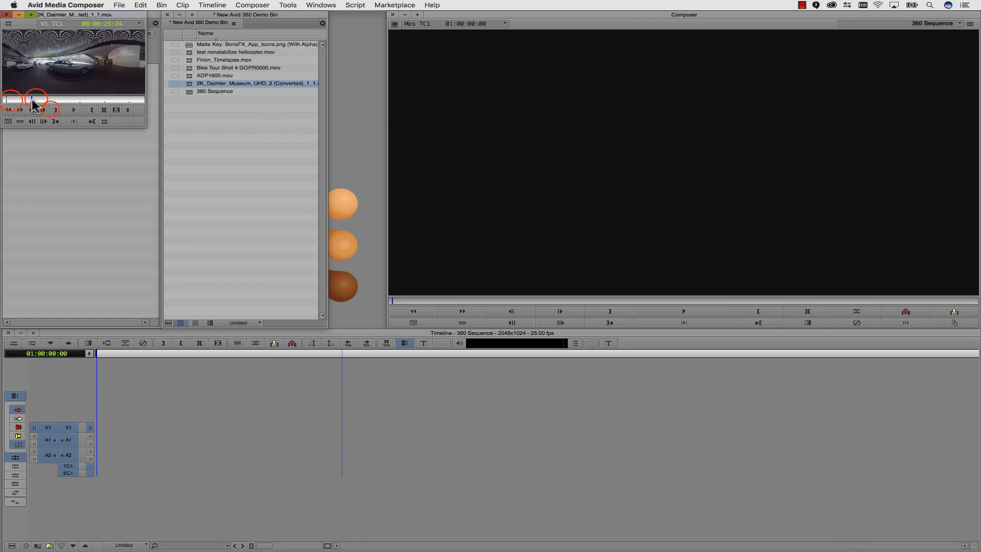
{"action": "left_click", "coordinate": [73, 110]}
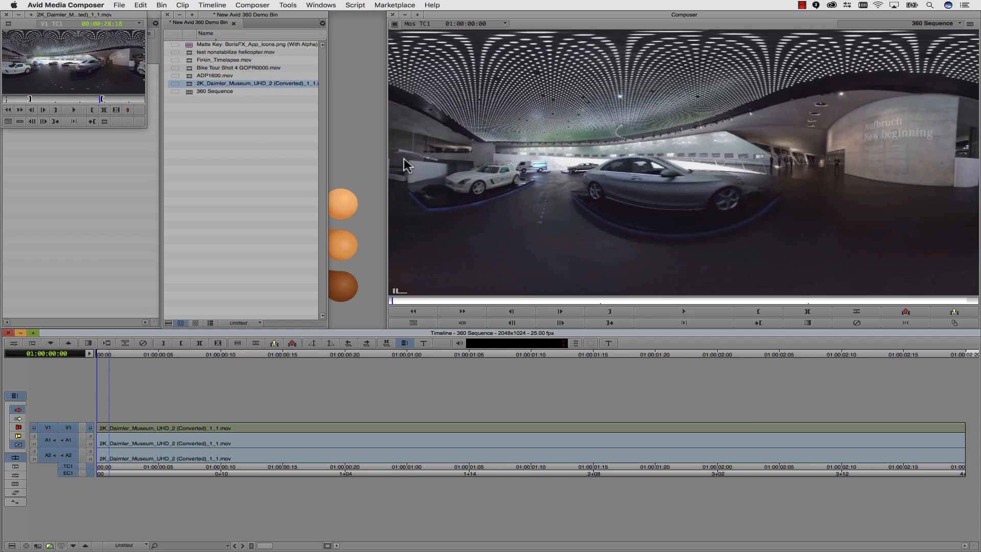
{"action": "left_click", "coordinate": [760, 538]}
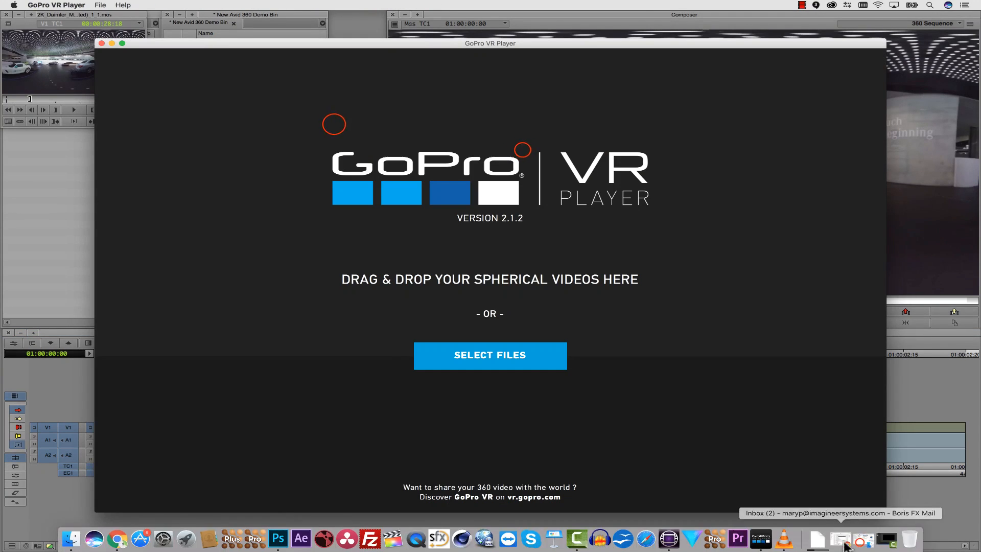
- Quit GoPro VR Player and show the Effect Palette with its BCC and Mocha categories
{"action": "left_click", "coordinate": [490, 354]}
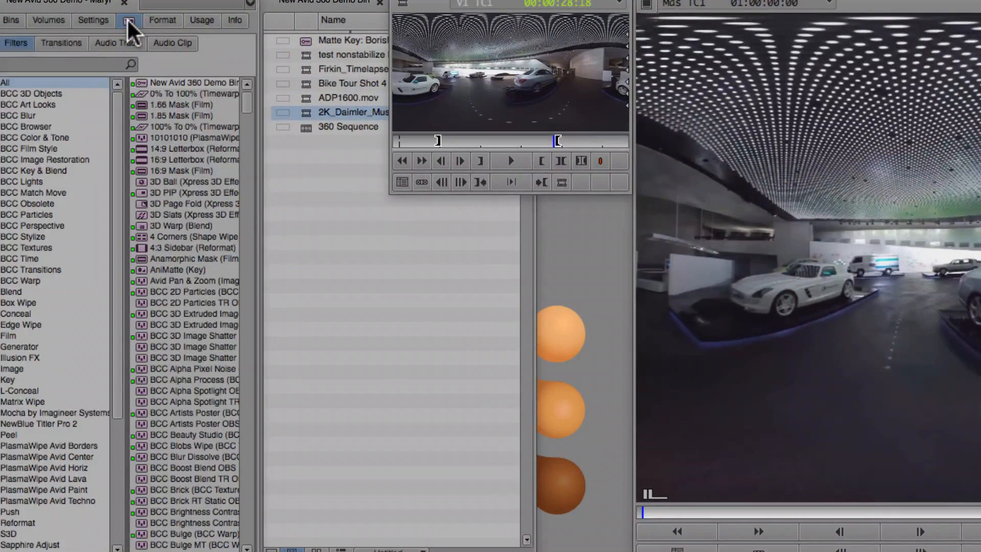
- Apply mocha VR to the Daimler clip and set Module Renders to Lens: Undistort
{"action": "left_click", "coordinate": [55, 412]}
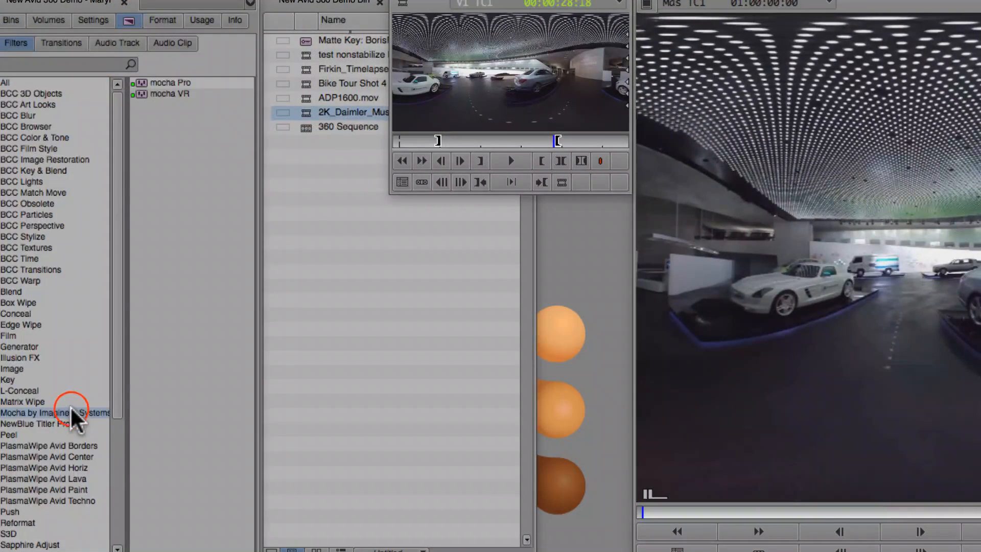
{"action": "left_click", "coordinate": [169, 93]}
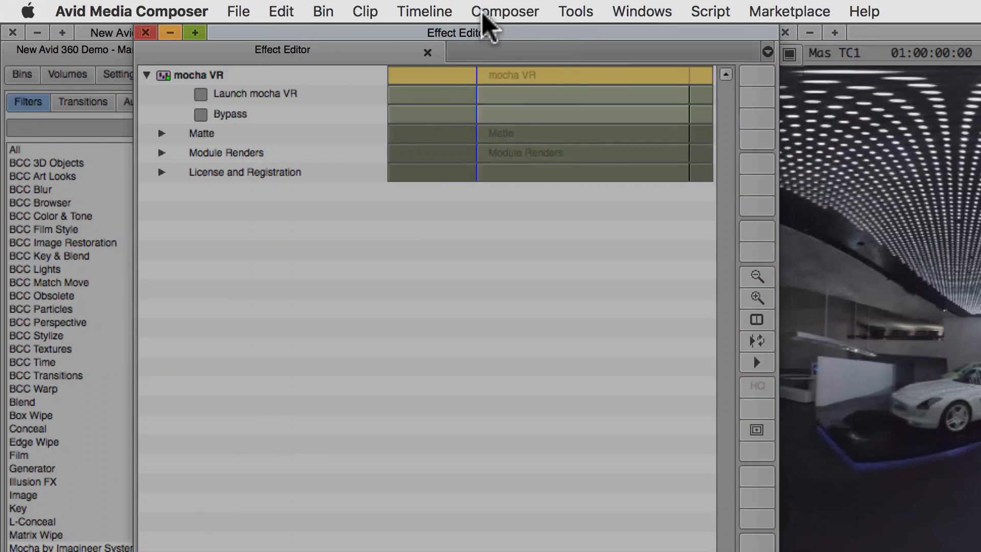
{"action": "left_click", "coordinate": [161, 152]}
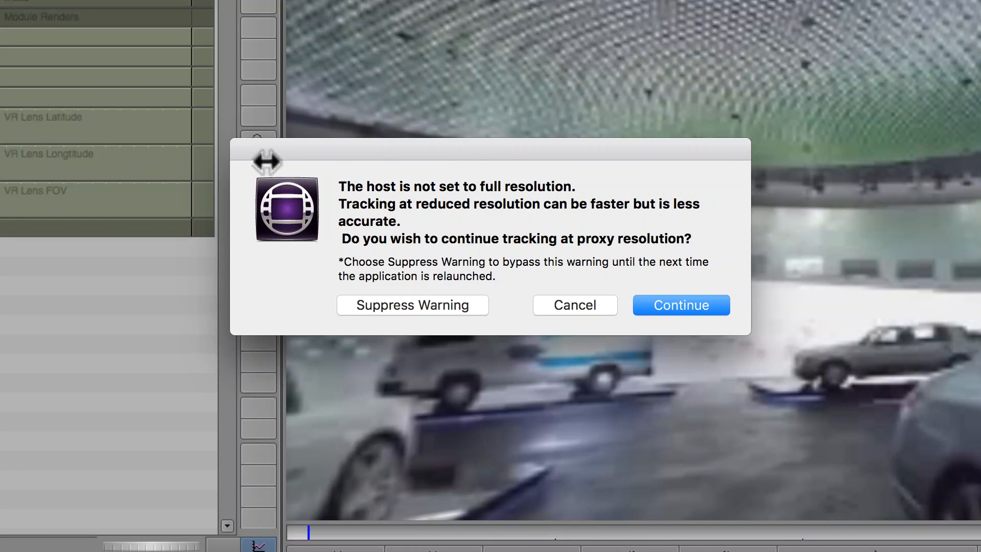
{"action": "mouse_move", "coordinate": [447, 119]}
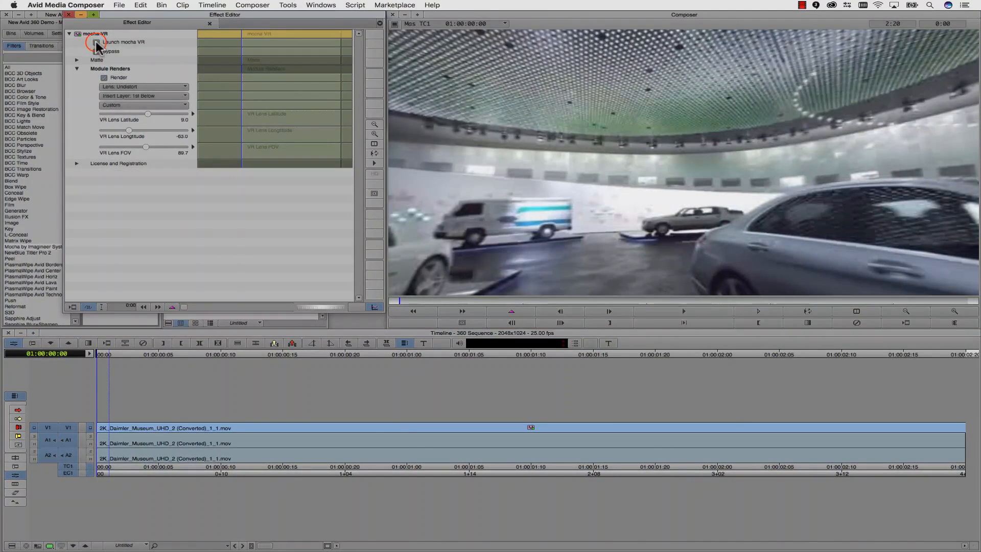
- Launch the mocha VR interface and dismiss its welcome screen
{"action": "left_click", "coordinate": [96, 42]}
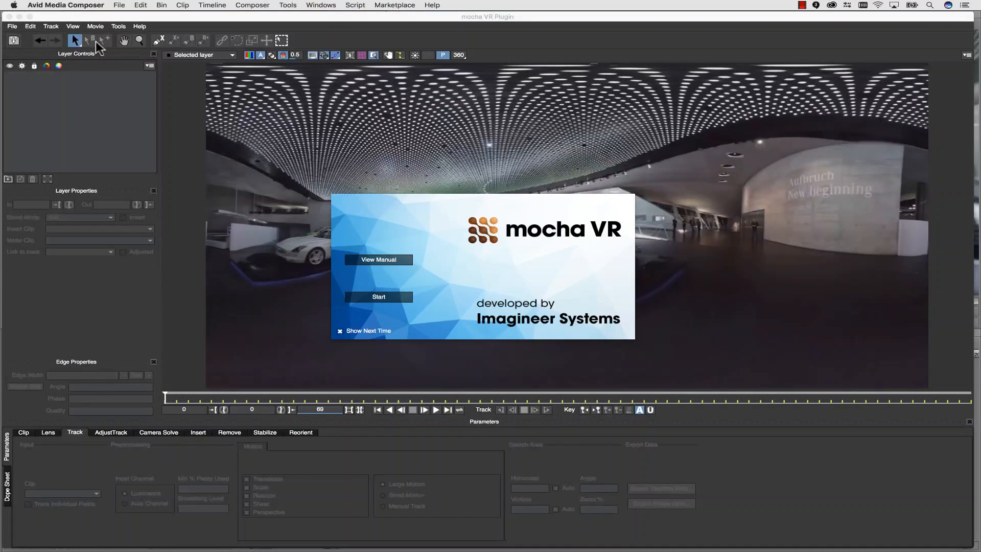
{"action": "left_click", "coordinate": [379, 295]}
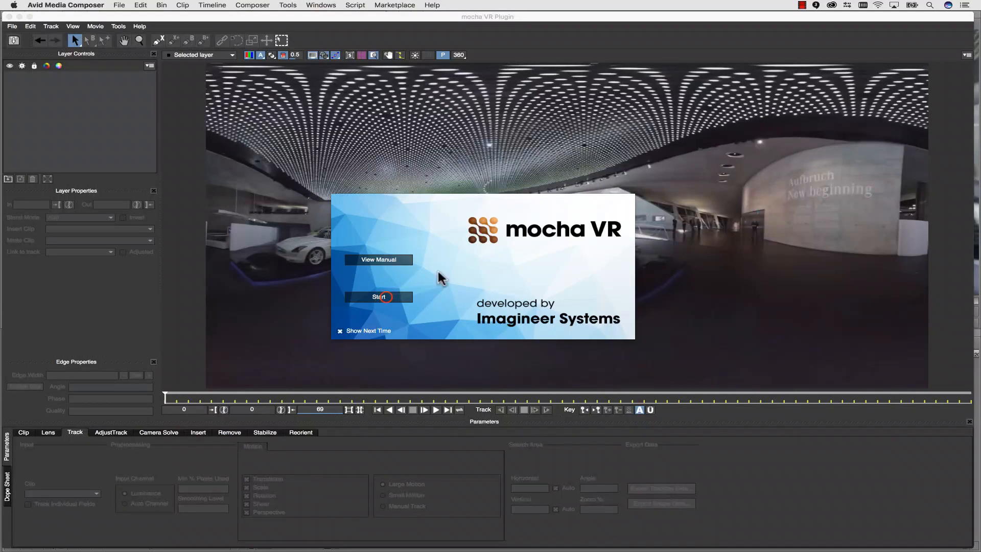
{"action": "left_click", "coordinate": [378, 296]}
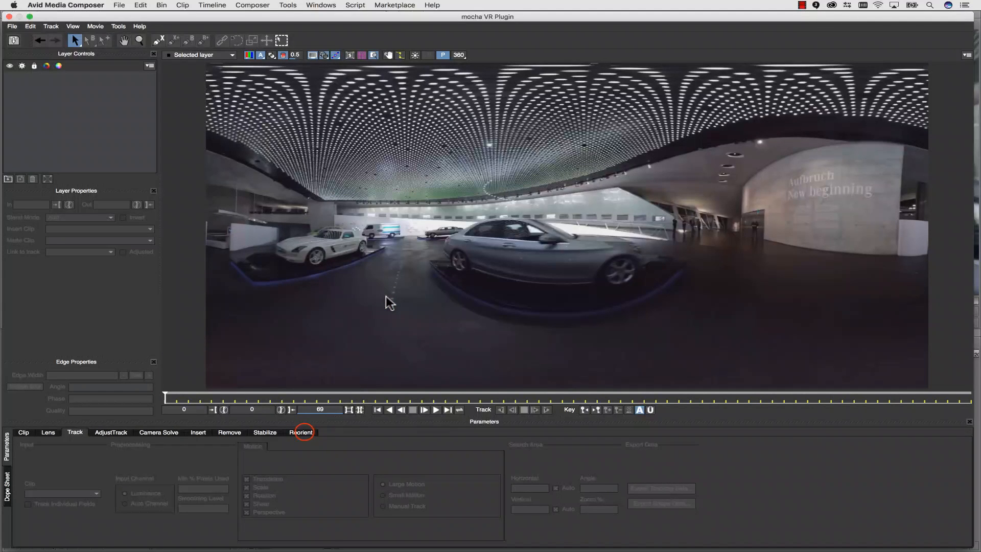
- Place the Reorient horizon marker on the horizon, track it, and change the 360 view
{"action": "left_click", "coordinate": [301, 432]}
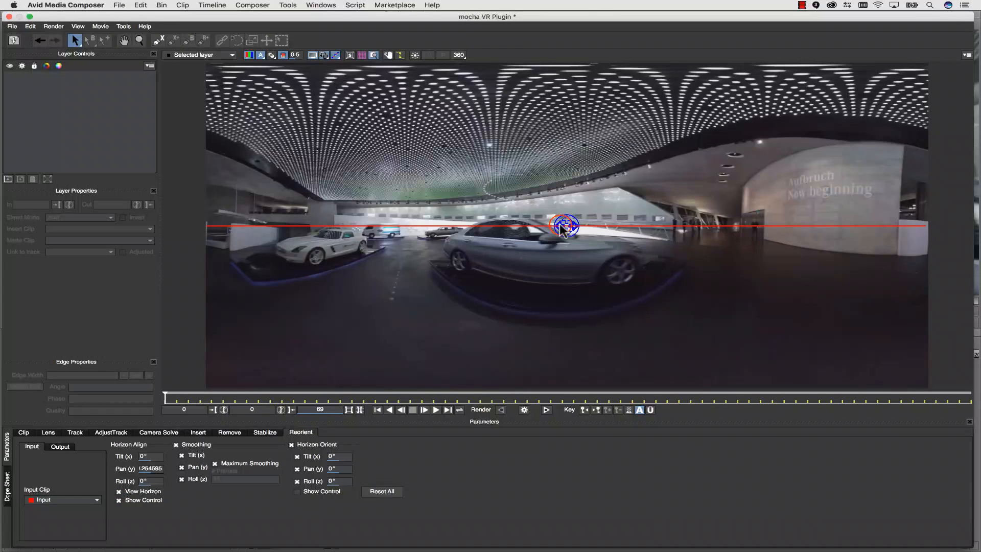
{"action": "left_click_drag", "start_coordinate": [565, 225], "coordinate": [373, 225]}
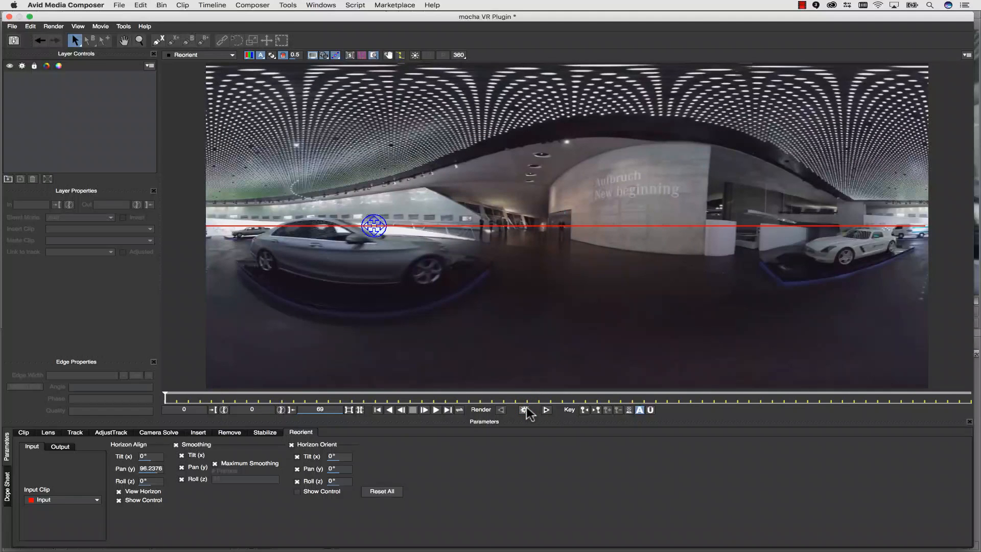
{"action": "left_click_drag", "start_coordinate": [374, 225], "coordinate": [265, 227]}
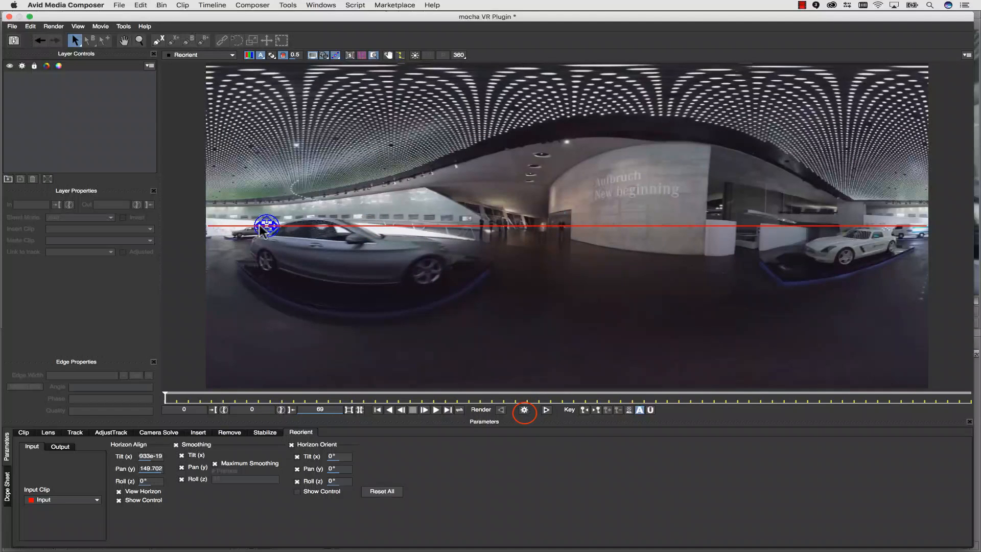
{"action": "left_click", "coordinate": [523, 410]}
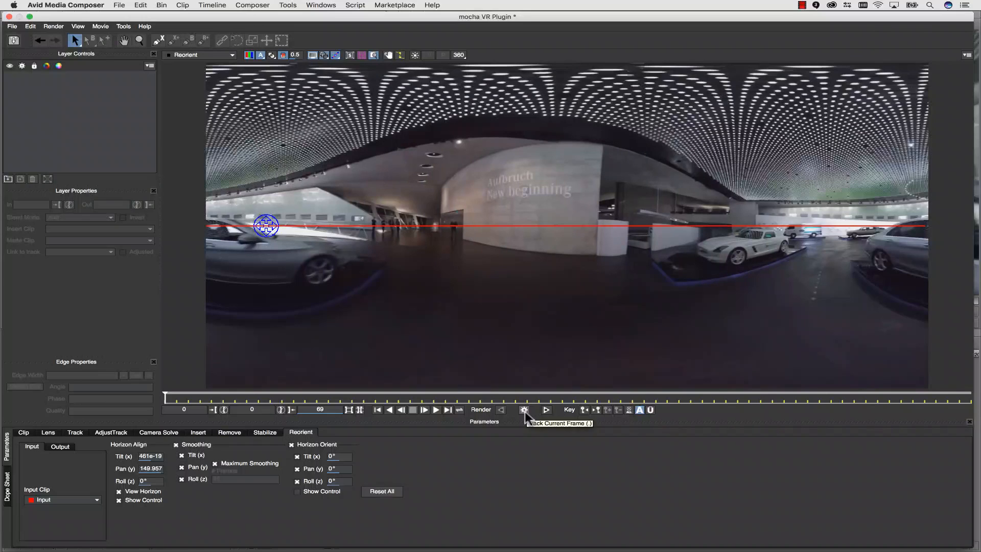
{"action": "left_click", "coordinate": [460, 55]}
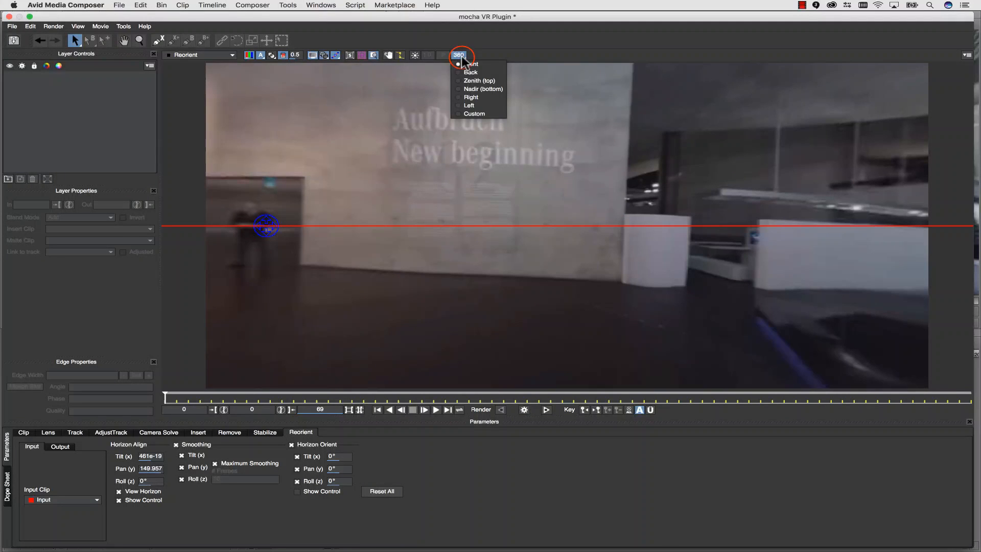
{"action": "left_click", "coordinate": [470, 64]}
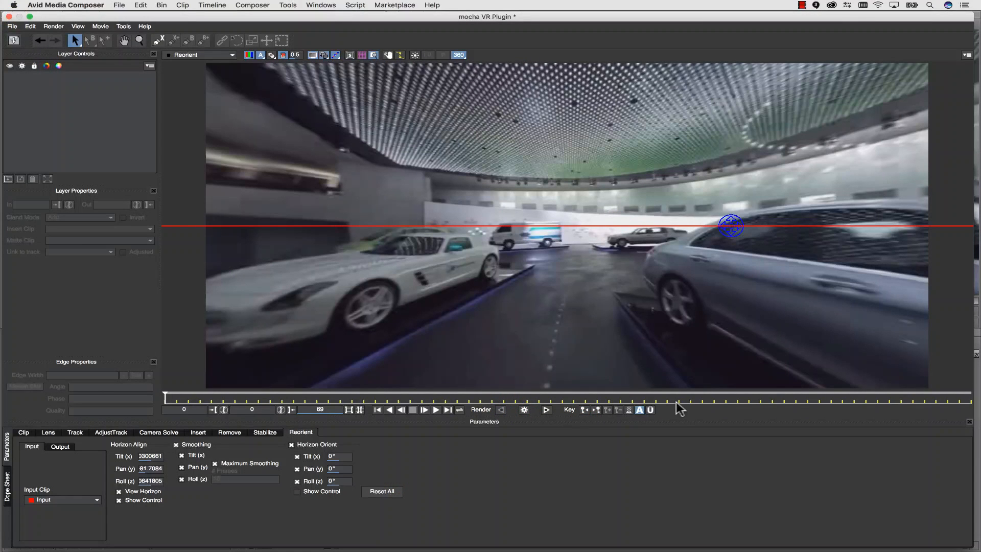
{"action": "mouse_move", "coordinate": [720, 321]}
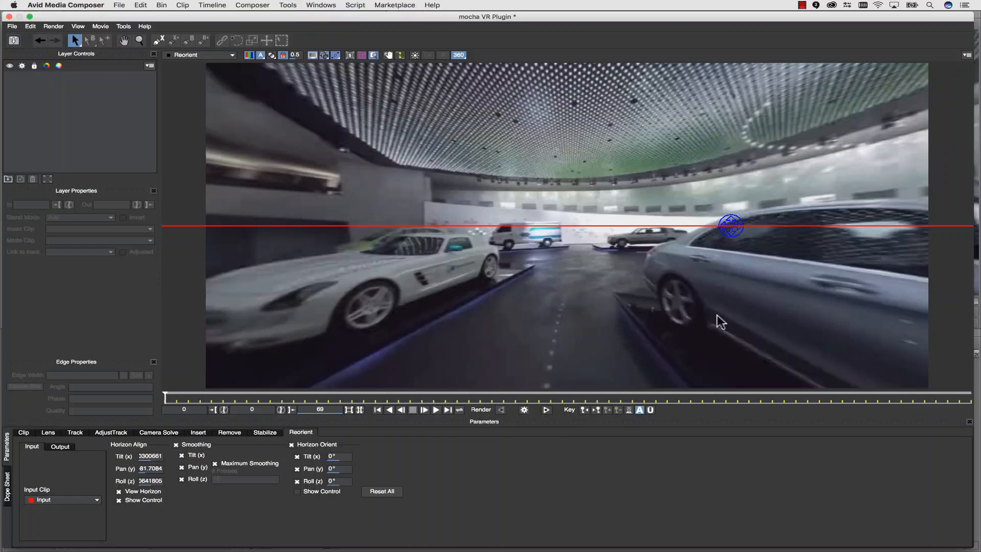
{"action": "mouse_move", "coordinate": [546, 410]}
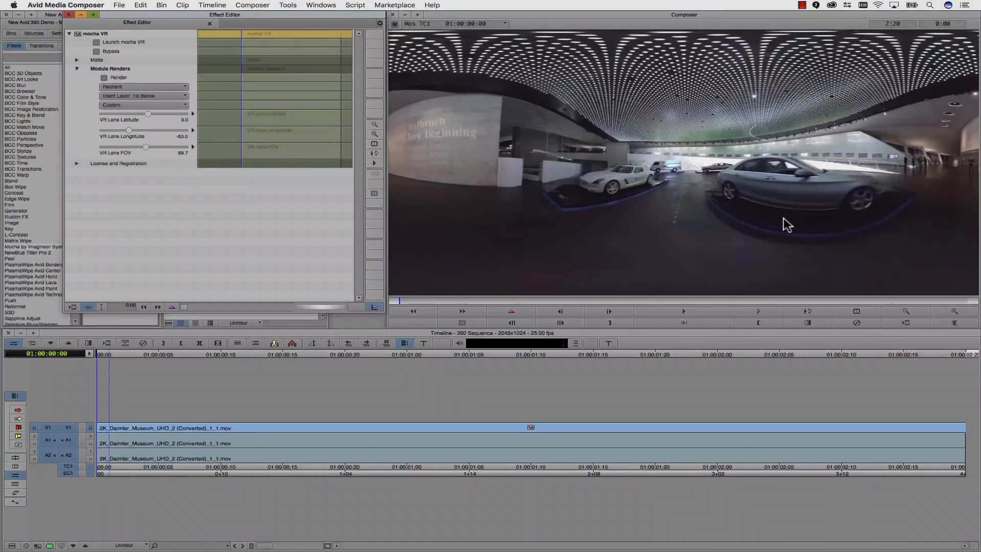
{"action": "mouse_move", "coordinate": [741, 193]}
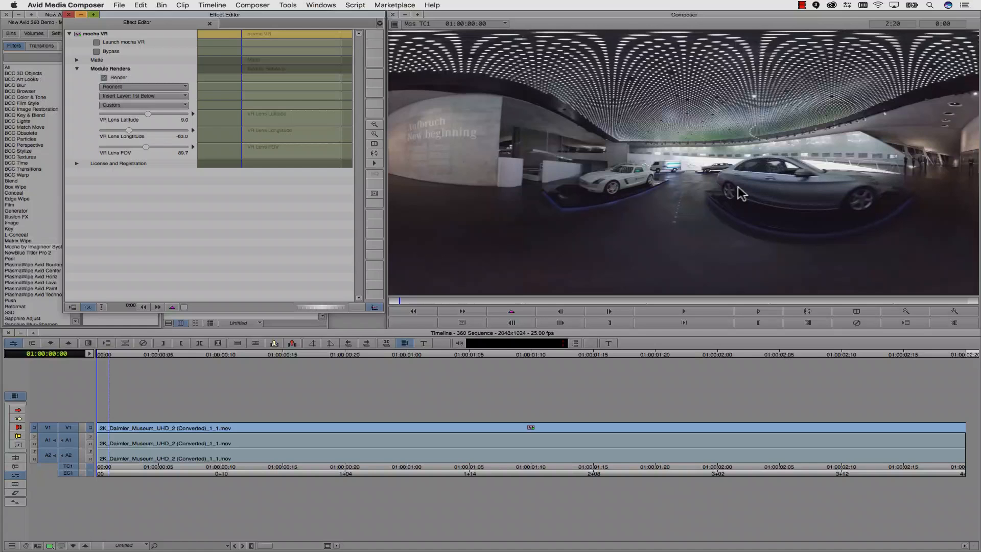
- Switch the Effect Editor to the office 360 clip's mocha VR effect
{"action": "left_click", "coordinate": [104, 77]}
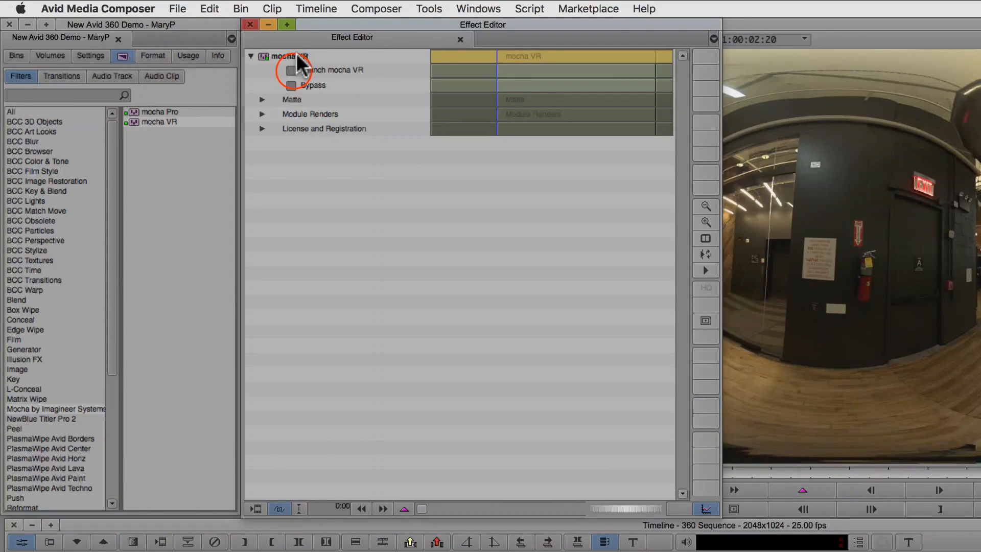
- Launch mocha VR, view Nadir (bottom), draw an X-spline around the cart, and show its surface
{"action": "left_click", "coordinate": [294, 69]}
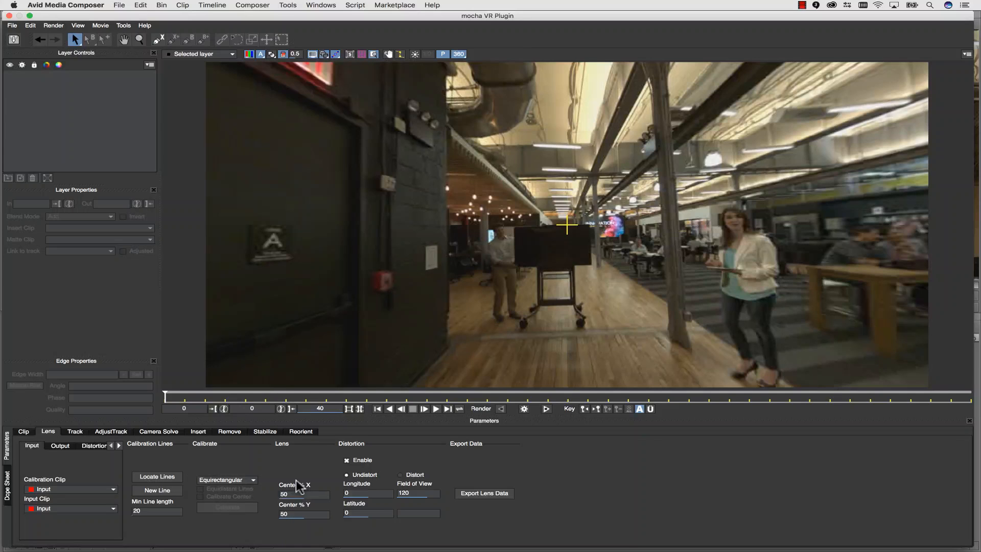
{"action": "left_click", "coordinate": [458, 53]}
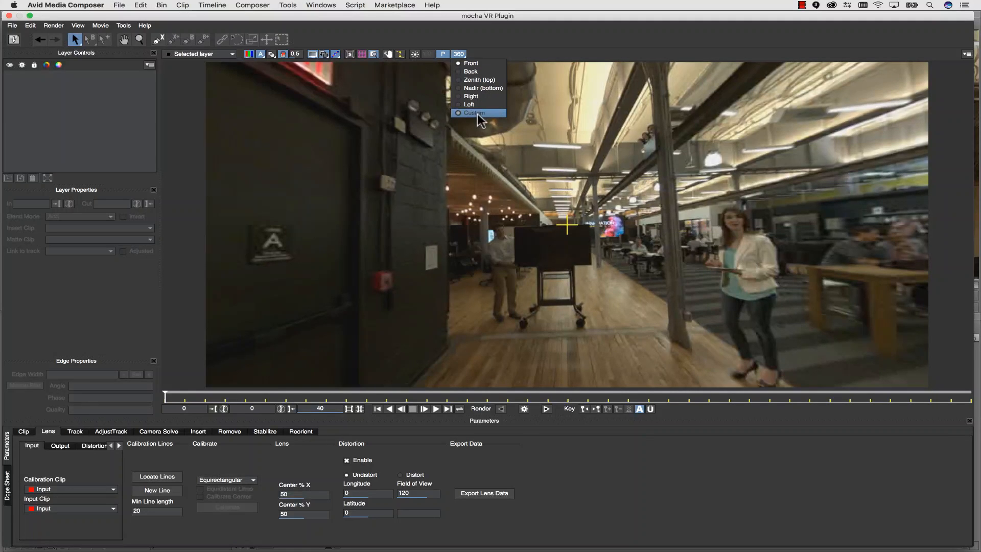
{"action": "mouse_move", "coordinate": [481, 89]}
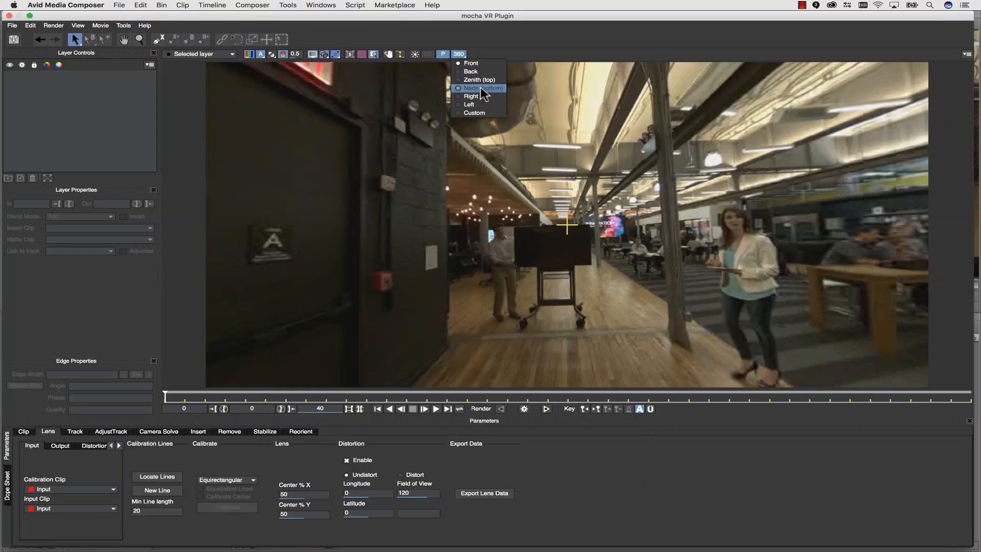
{"action": "left_click", "coordinate": [480, 88]}
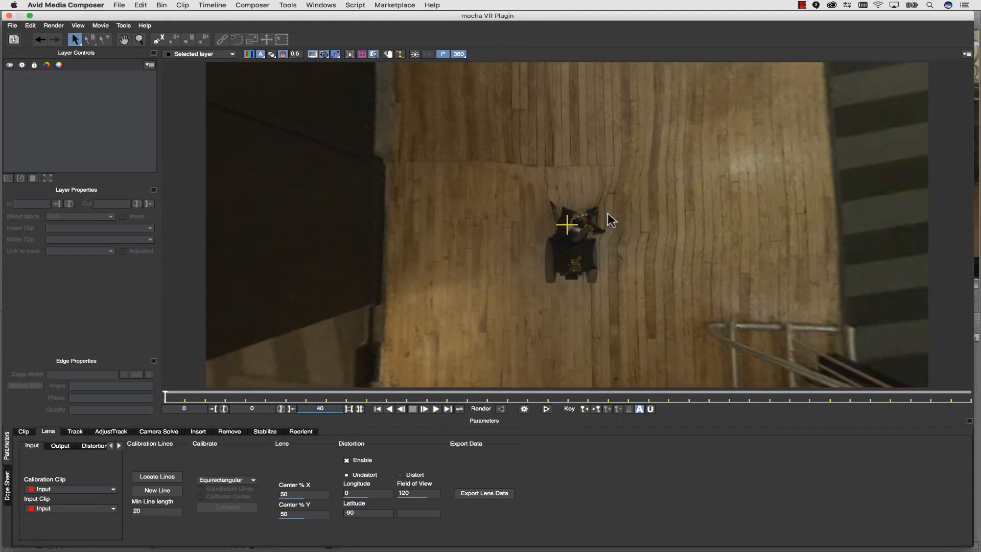
{"action": "left_click", "coordinate": [158, 40]}
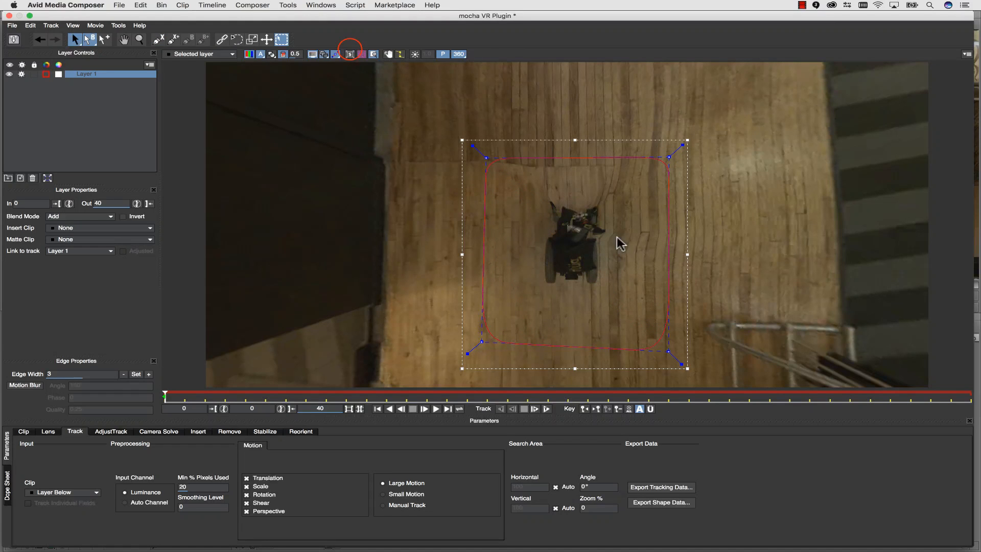
{"action": "left_click", "coordinate": [348, 53]}
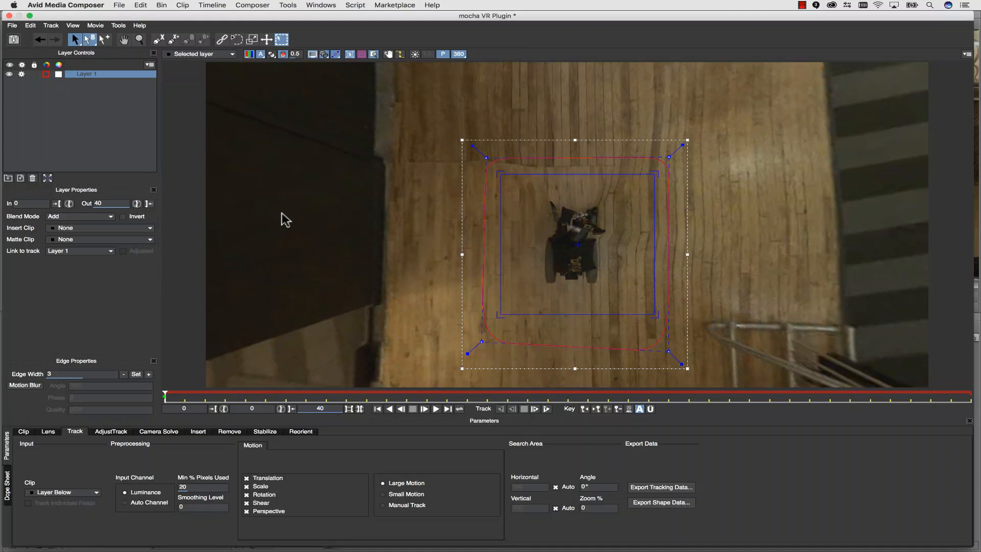
- Try Logo, then Grid32x32, as the insert clip over the cart, then choose Import
{"action": "left_click", "coordinate": [198, 431]}
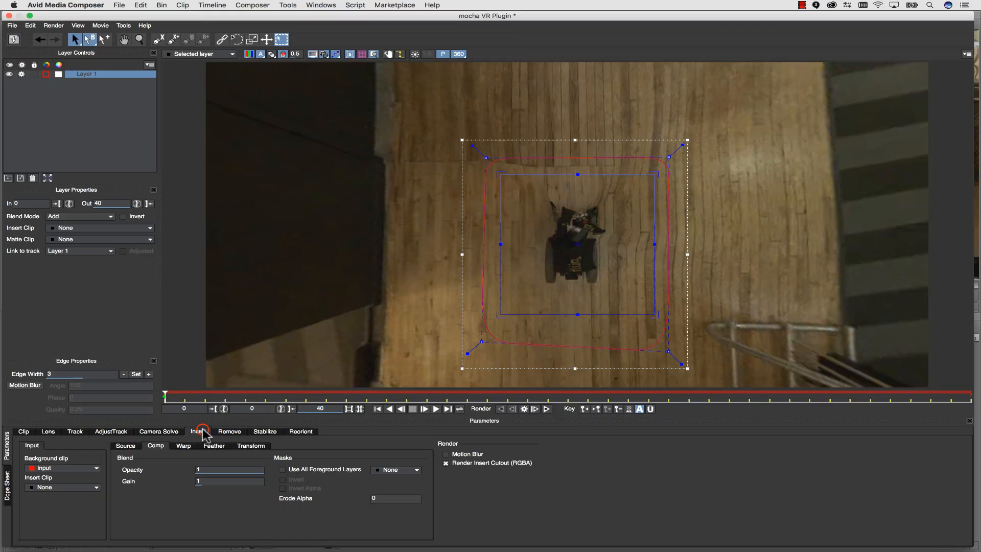
{"action": "left_click", "coordinate": [198, 431]}
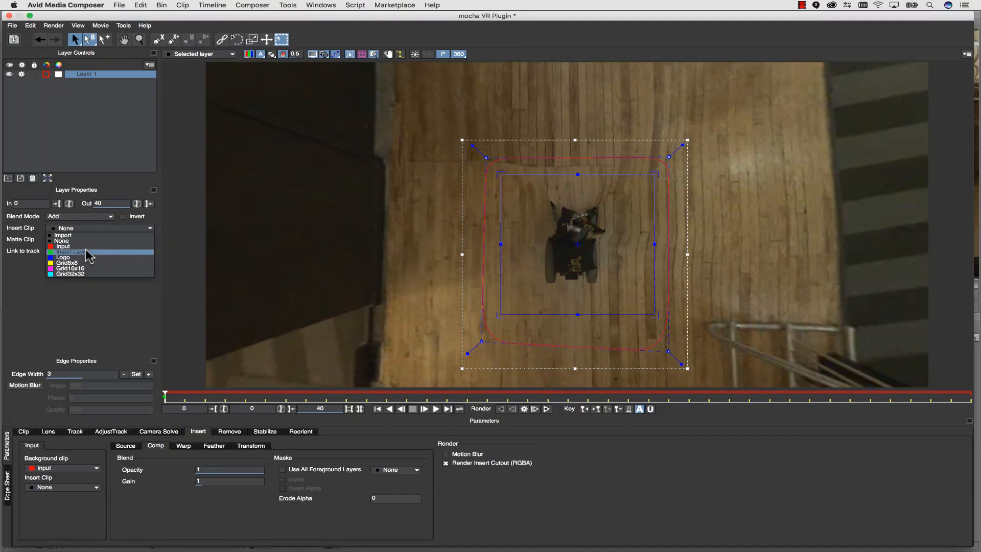
{"action": "mouse_move", "coordinate": [81, 257]}
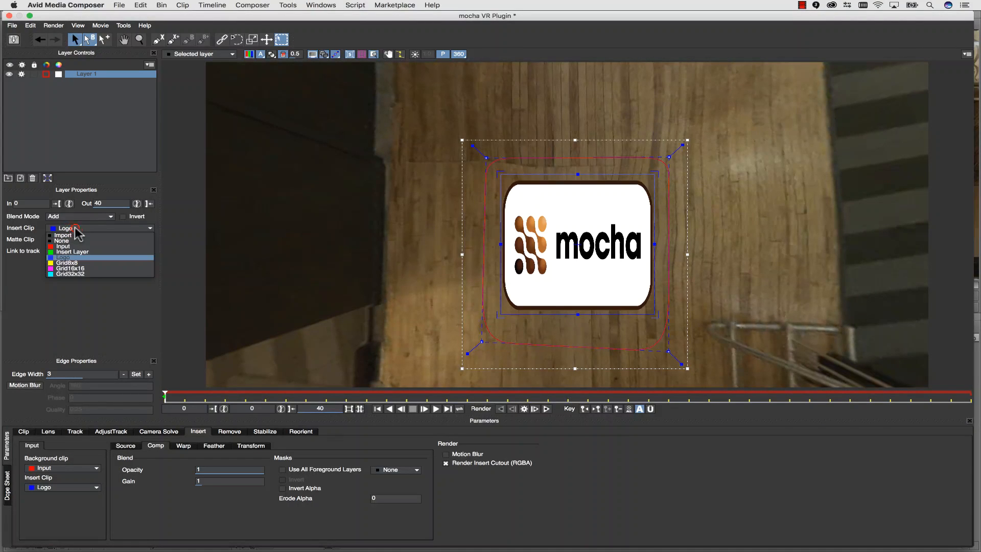
{"action": "left_click", "coordinate": [70, 273]}
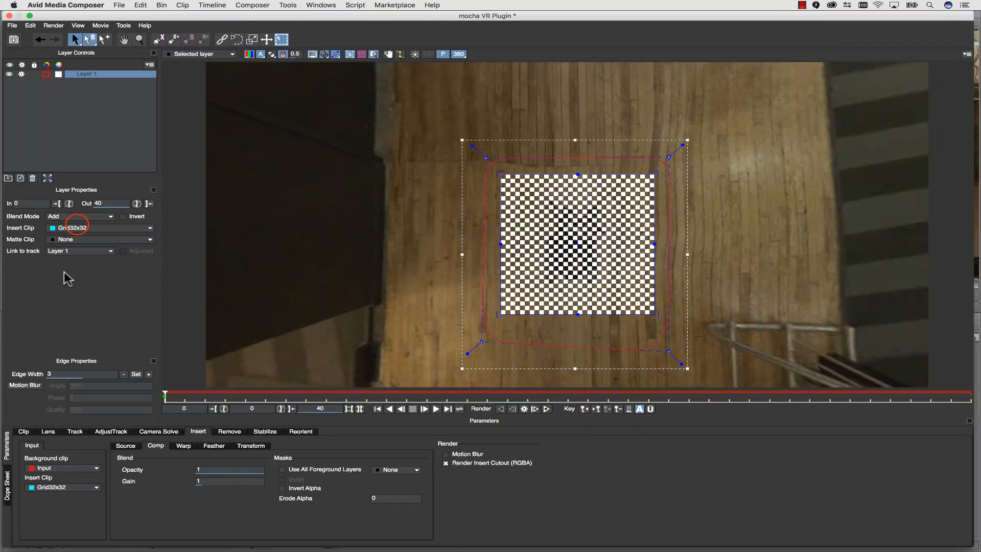
{"action": "left_click", "coordinate": [100, 227]}
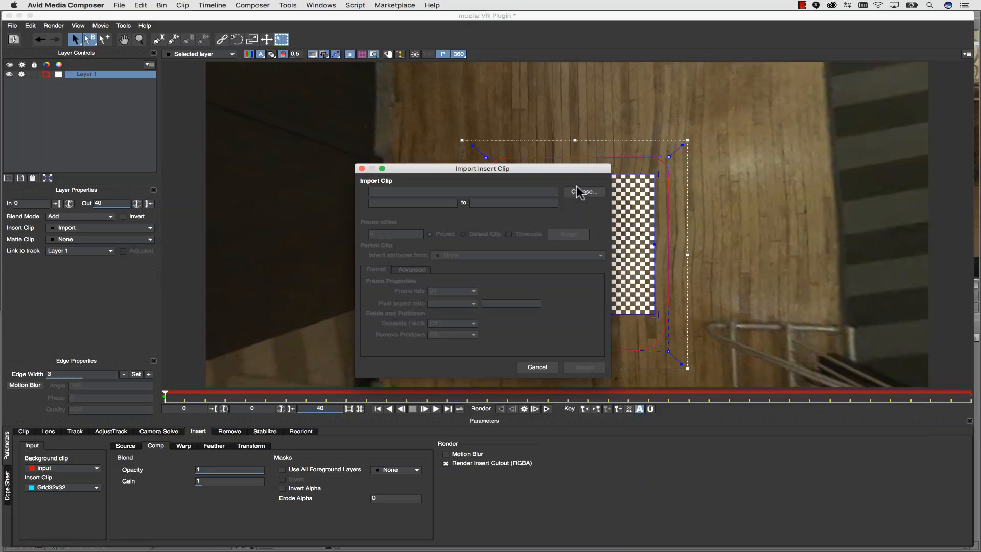
- Load BorisFX_App_Icons.png as the cart insert, check the 360 view, and close mocha VR
{"action": "left_click", "coordinate": [584, 191]}
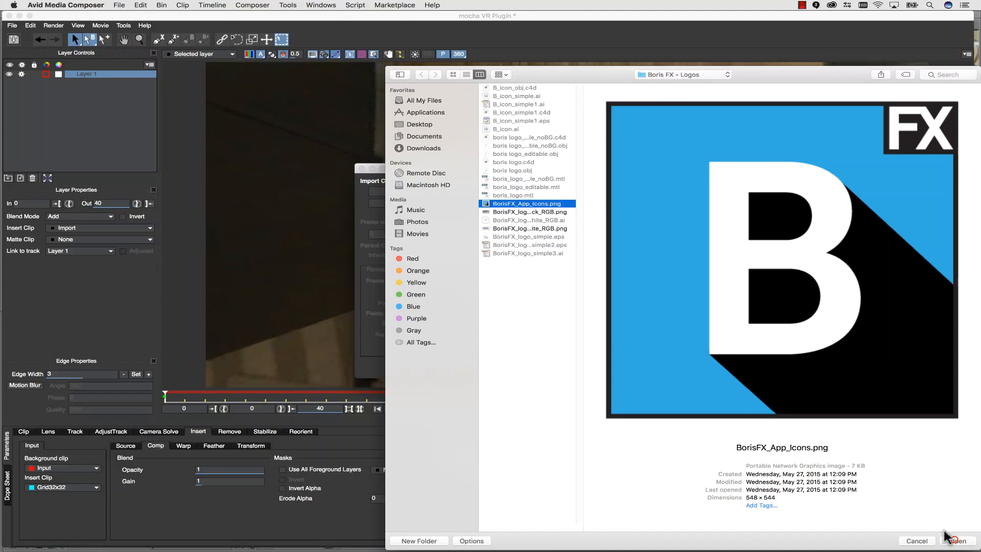
{"action": "left_click", "coordinate": [953, 540]}
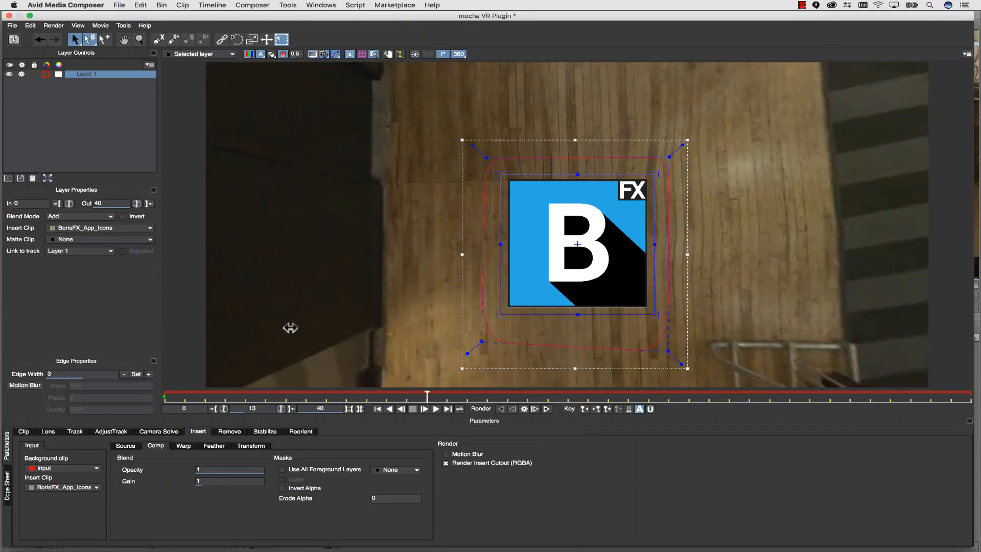
{"action": "left_click", "coordinate": [458, 54]}
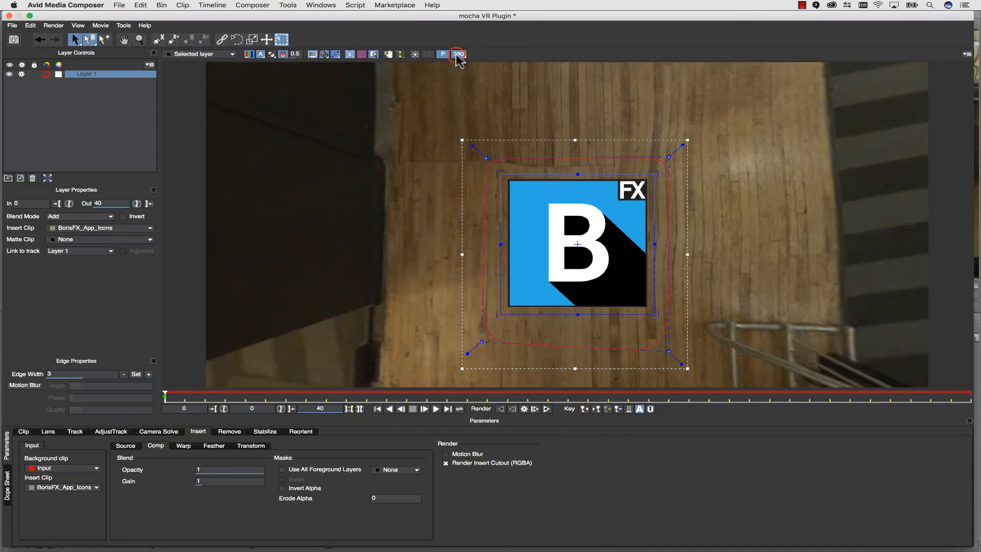
{"action": "left_click", "coordinate": [458, 53]}
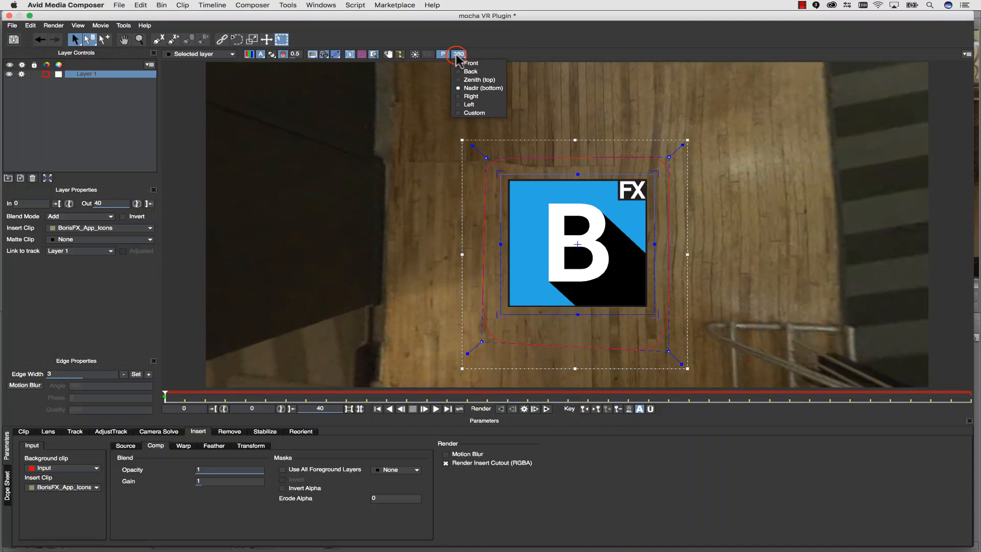
{"action": "left_click", "coordinate": [458, 55]}
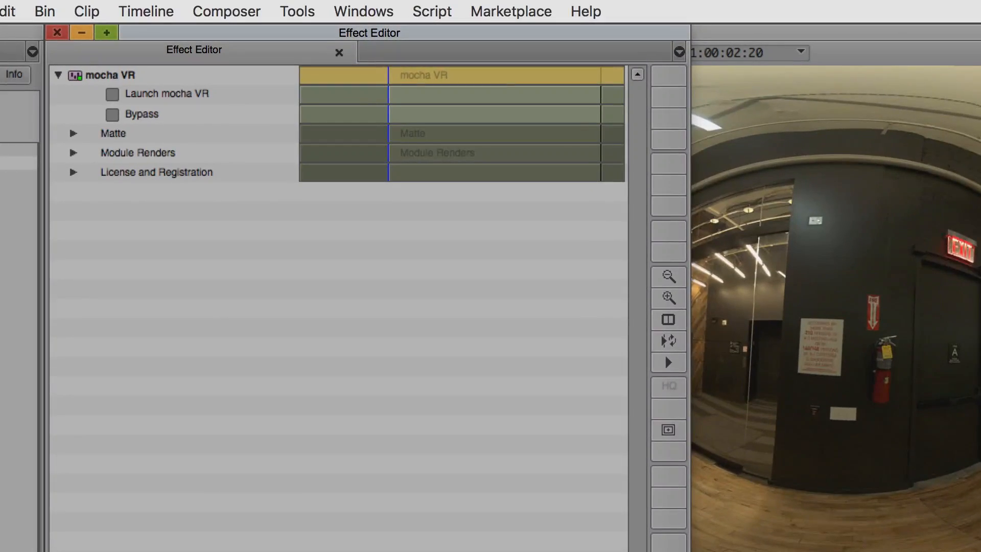
- Expand Module Renders, tick Render, and set the output module to Insert: Composite
{"action": "left_click", "coordinate": [72, 153]}
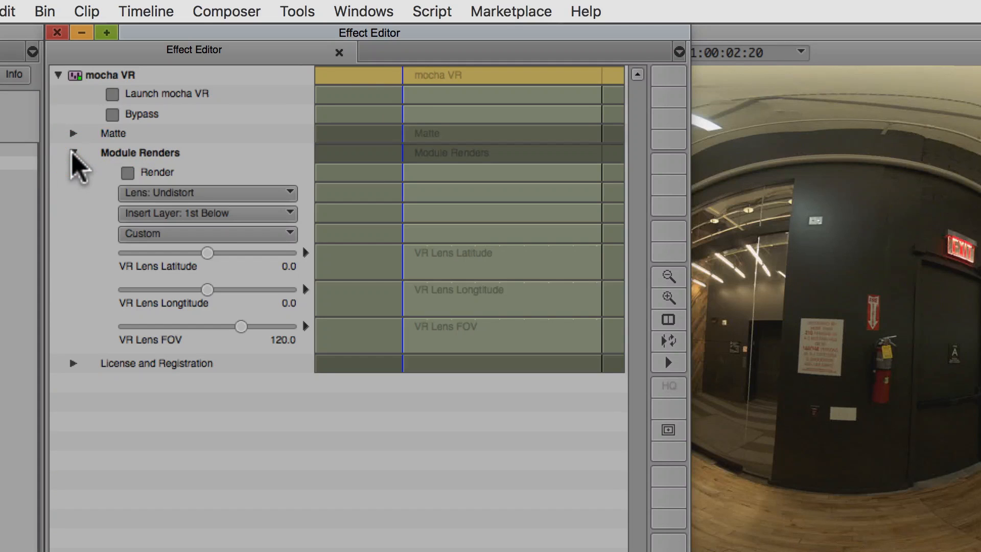
{"action": "left_click", "coordinate": [127, 172]}
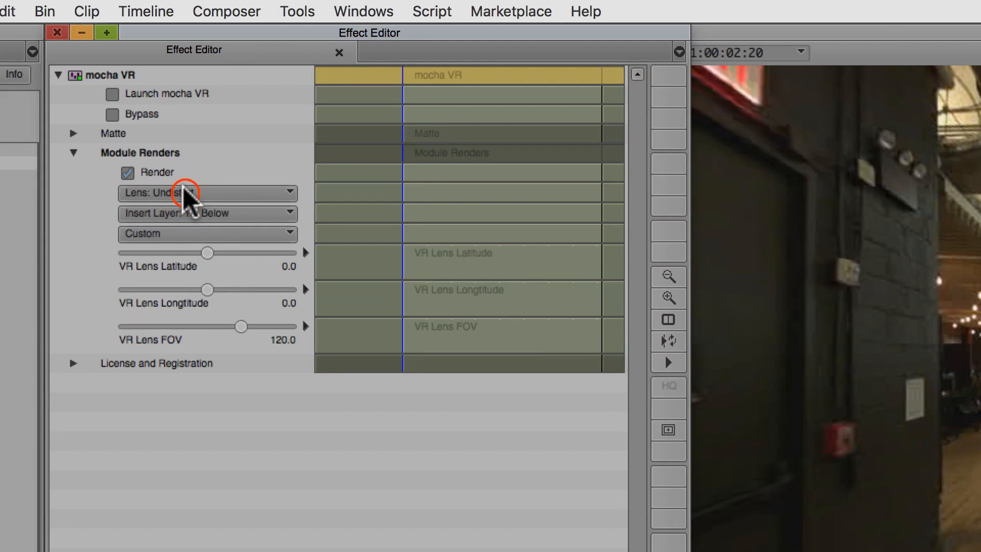
{"action": "left_click", "coordinate": [206, 193]}
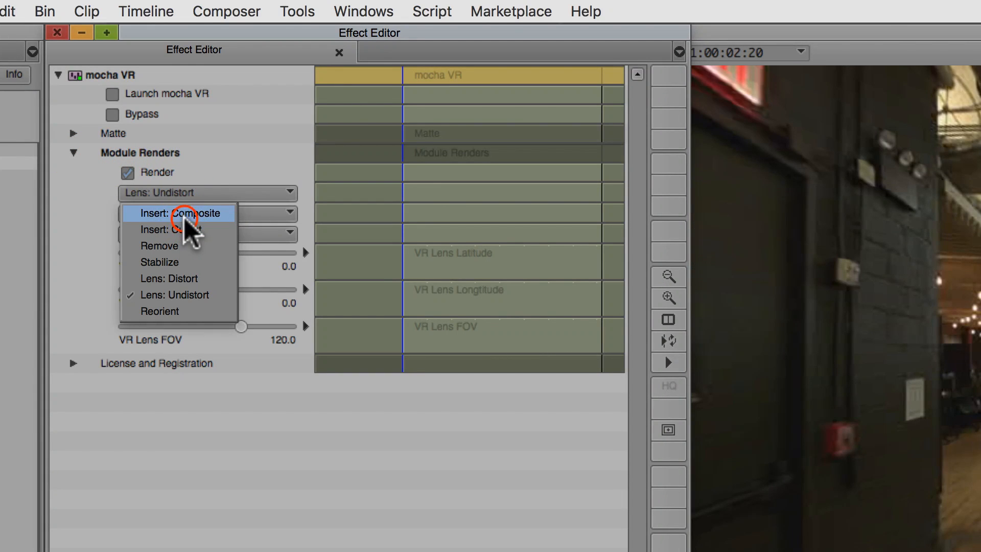
{"action": "left_click", "coordinate": [178, 212]}
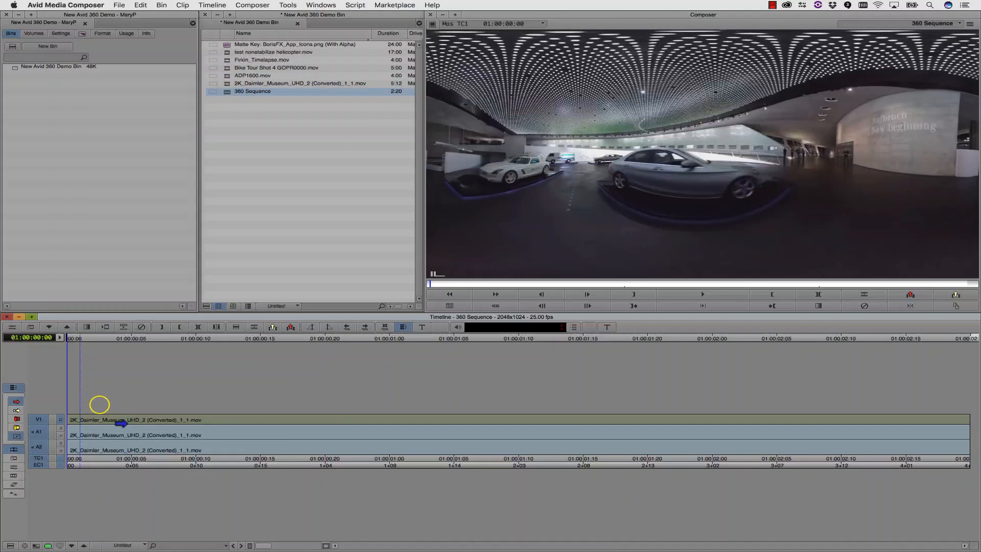
- Add a V2 video track for a copy of the Daimler museum clip, and show the Effect Palette
{"action": "right_click", "coordinate": [100, 404]}
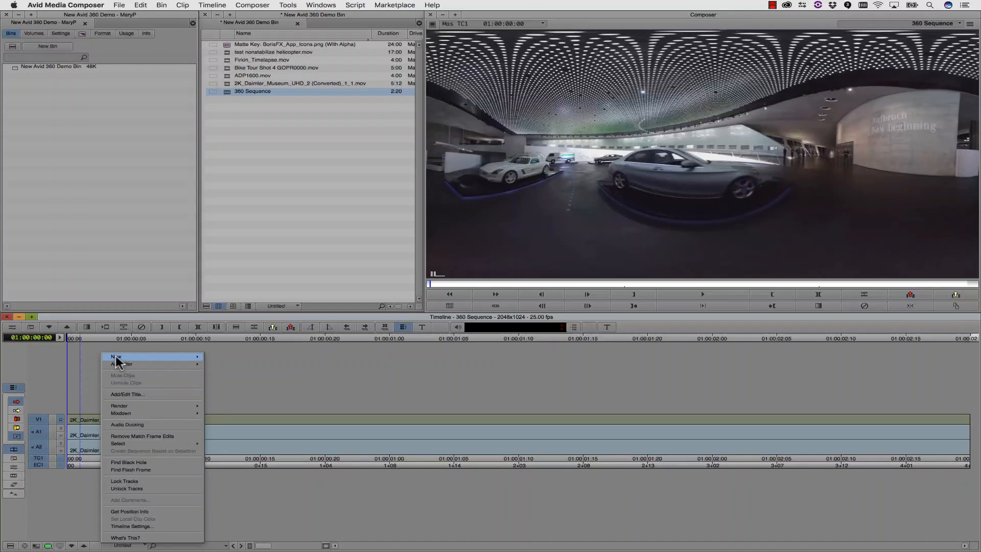
{"action": "mouse_move", "coordinate": [116, 357]}
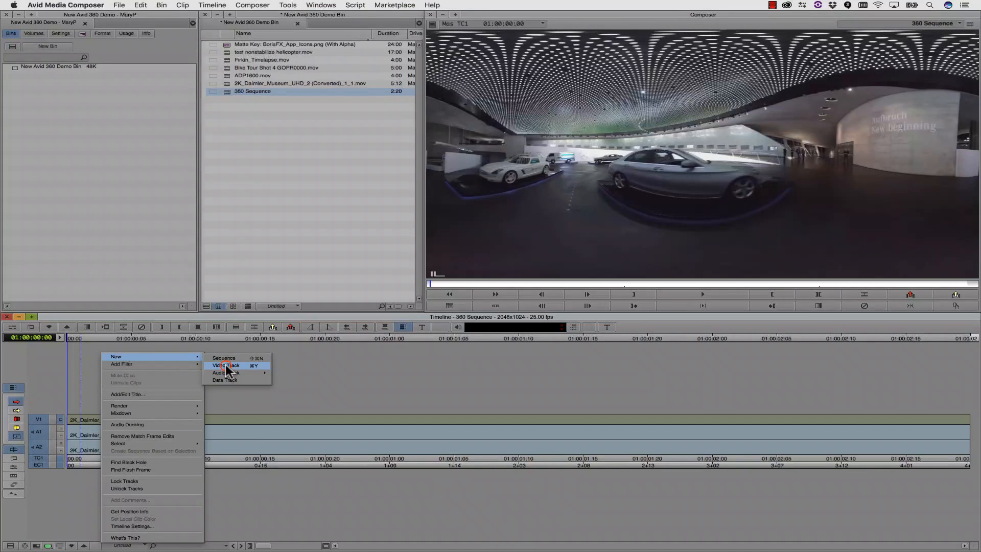
{"action": "left_click", "coordinate": [226, 365]}
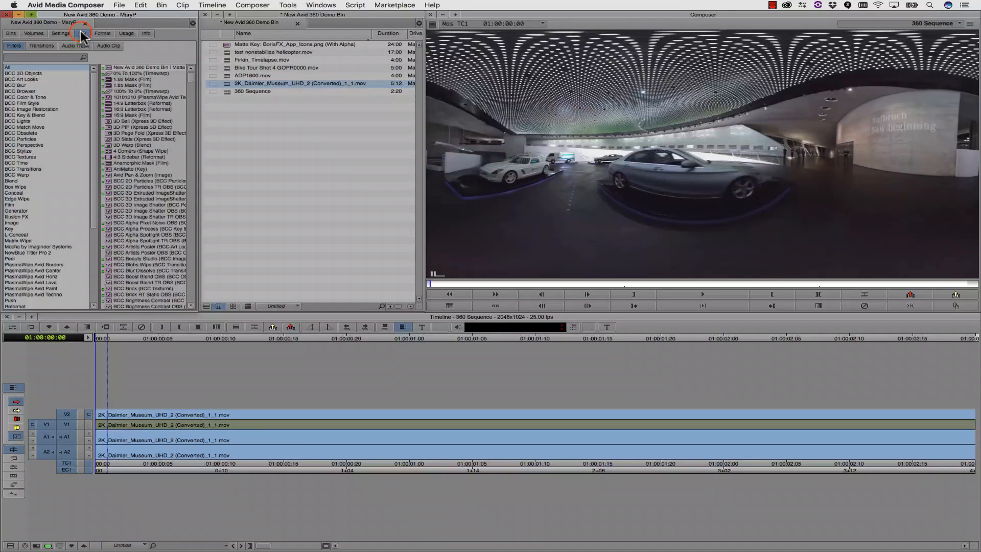
{"action": "left_click", "coordinate": [41, 245]}
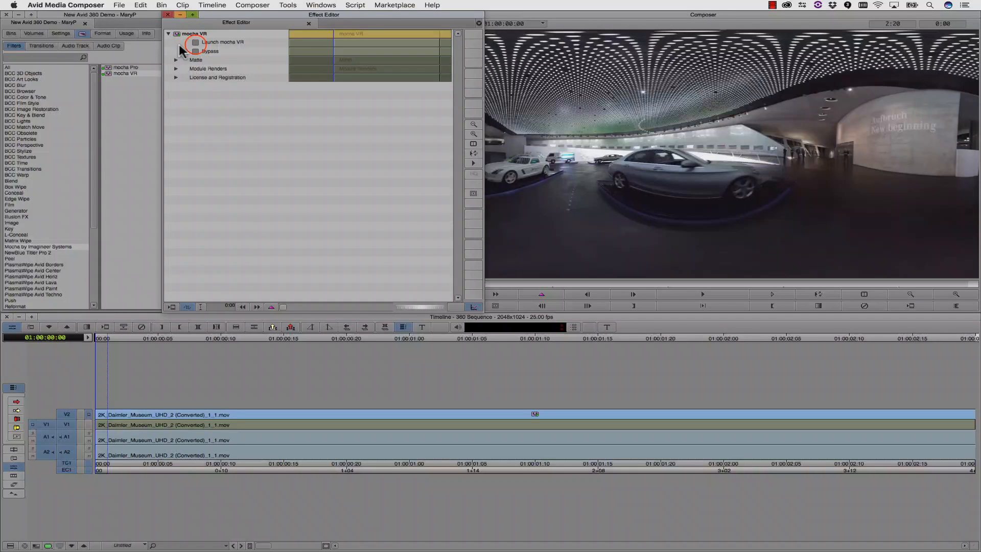
- Launch mocha VR on the V2 Daimler museum clip from the Effect Editor
{"action": "left_click", "coordinate": [195, 42]}
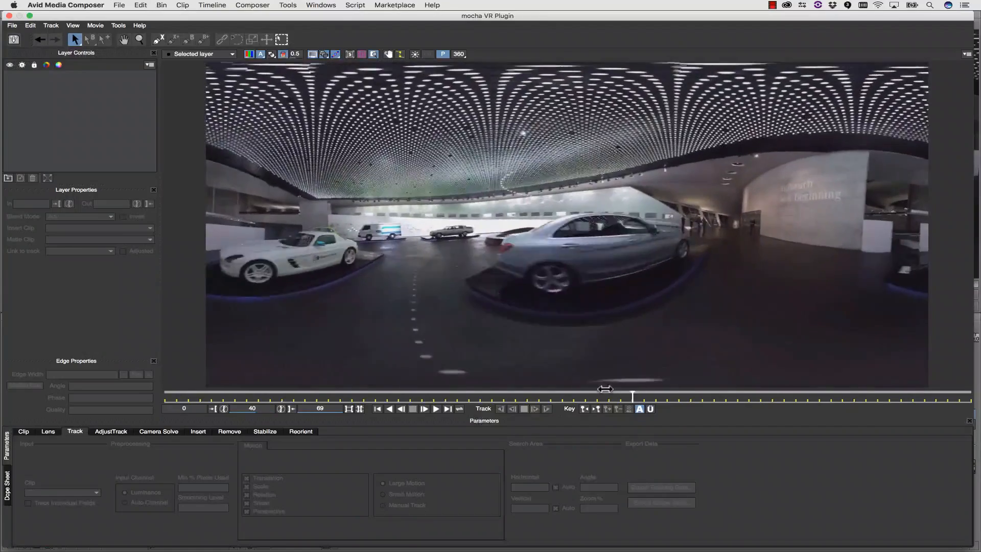
- Draw an X-Spline Layer 1 around the white car, refining points along its body and roof
{"action": "left_click", "coordinate": [122, 39]}
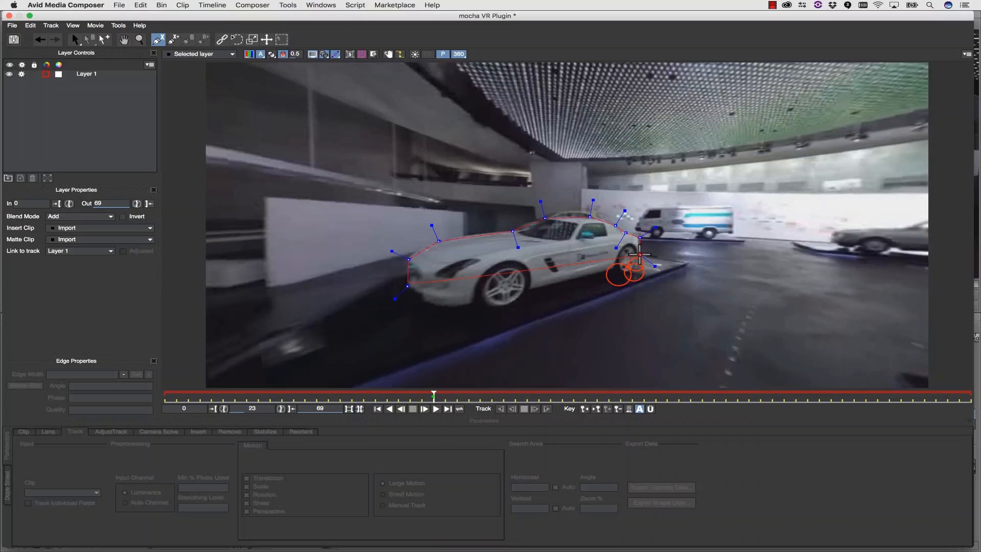
{"action": "left_click_drag", "start_coordinate": [638, 255], "coordinate": [506, 307]}
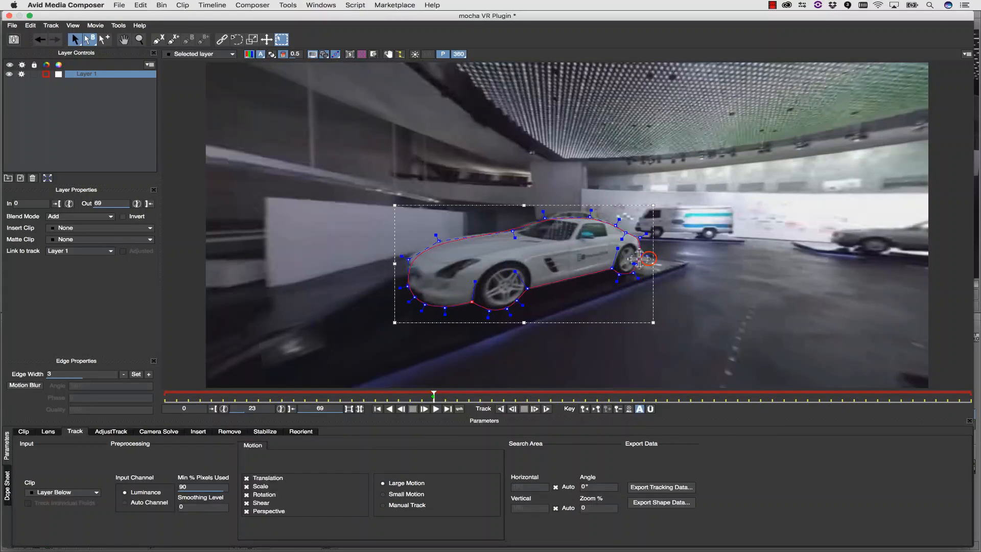
{"action": "left_click_drag", "start_coordinate": [647, 259], "coordinate": [543, 219]}
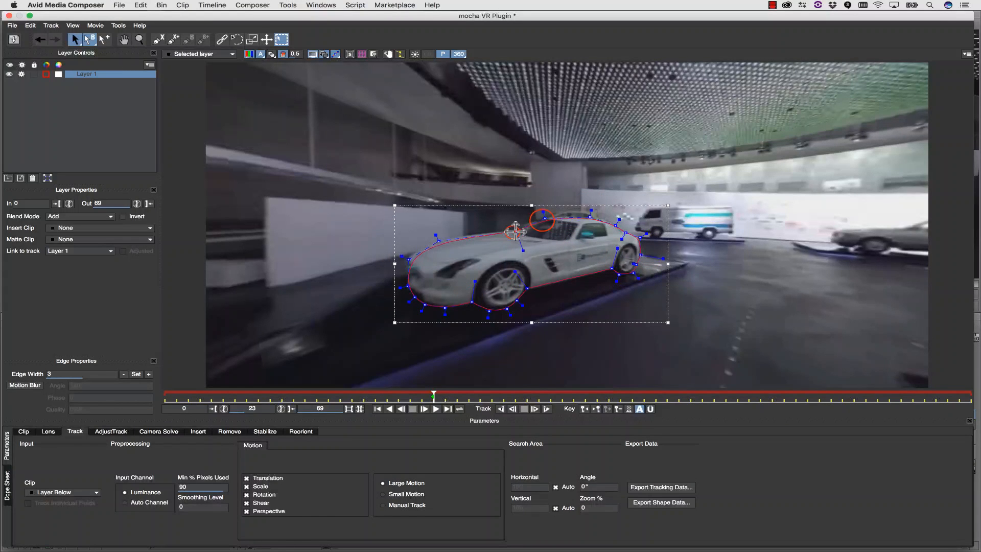
{"action": "left_click_drag", "start_coordinate": [543, 219], "coordinate": [438, 242]}
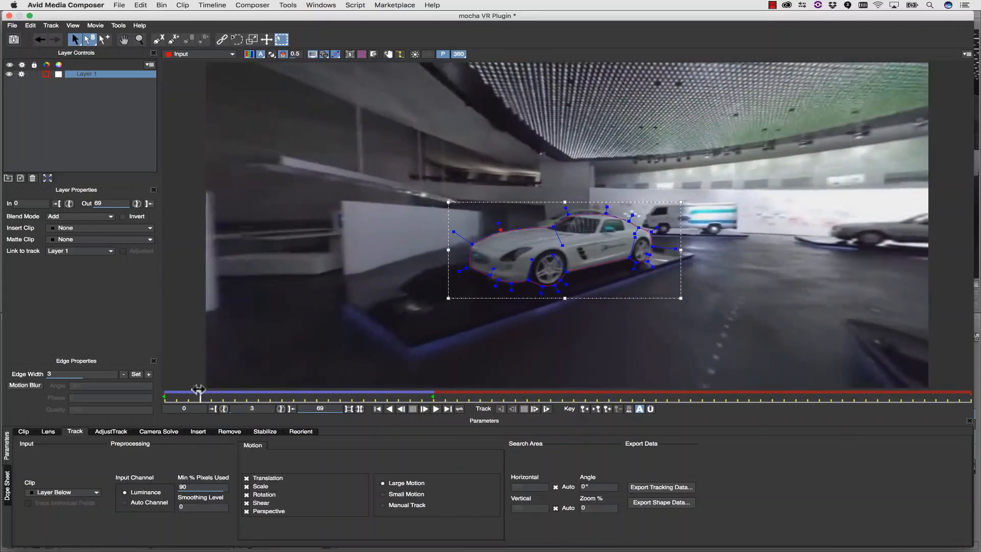
- Track the car shape forward to frame 69, pausing to fix drifting spline points
{"action": "left_click_drag", "start_coordinate": [199, 395], "coordinate": [387, 395]}
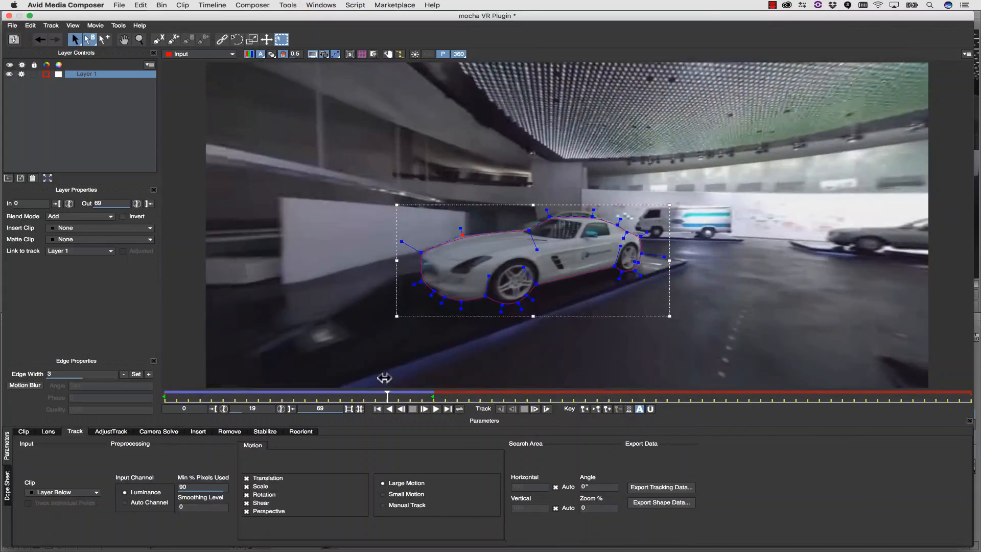
{"action": "left_click", "coordinate": [546, 409]}
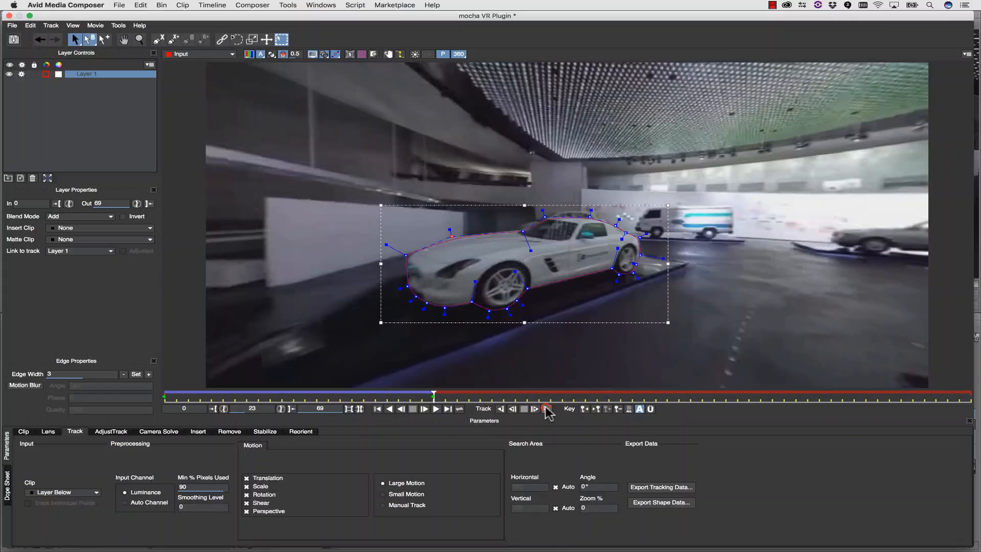
{"action": "left_click", "coordinate": [547, 408]}
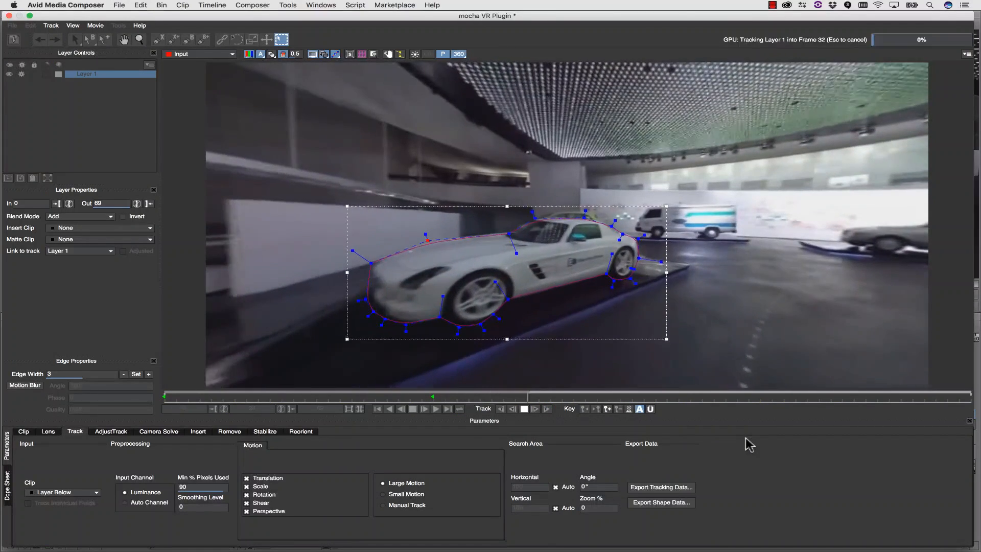
{"action": "left_click", "coordinate": [524, 409]}
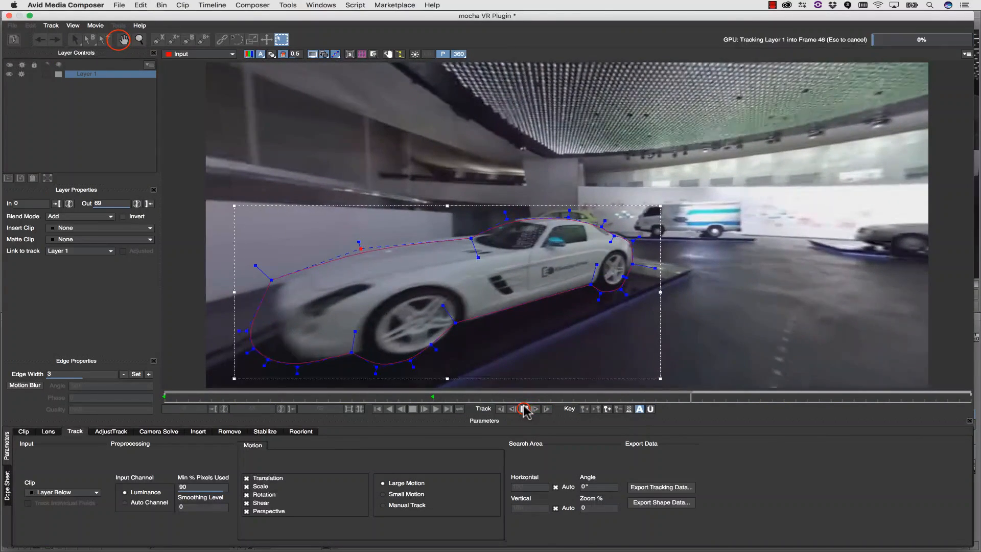
{"action": "left_click", "coordinate": [526, 408]}
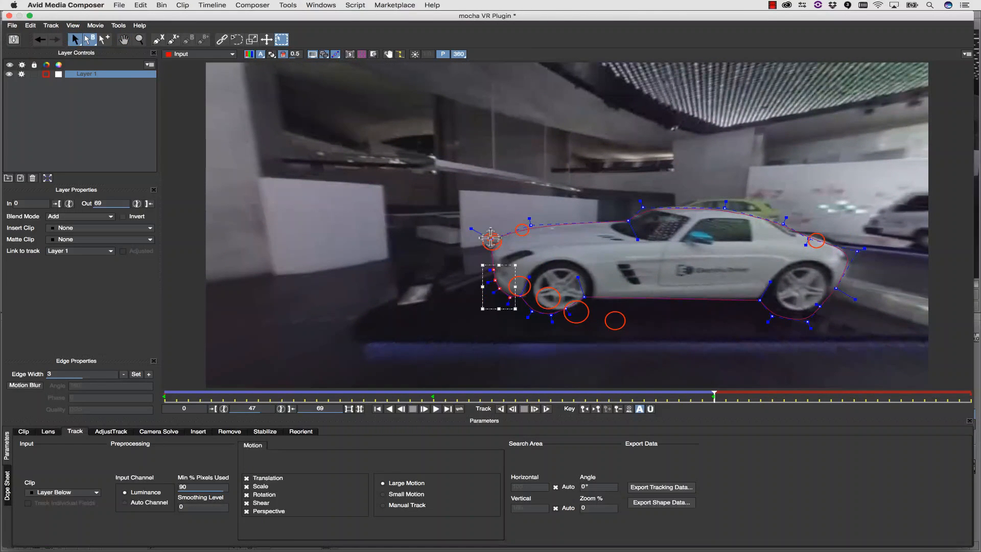
{"action": "left_click", "coordinate": [535, 409]}
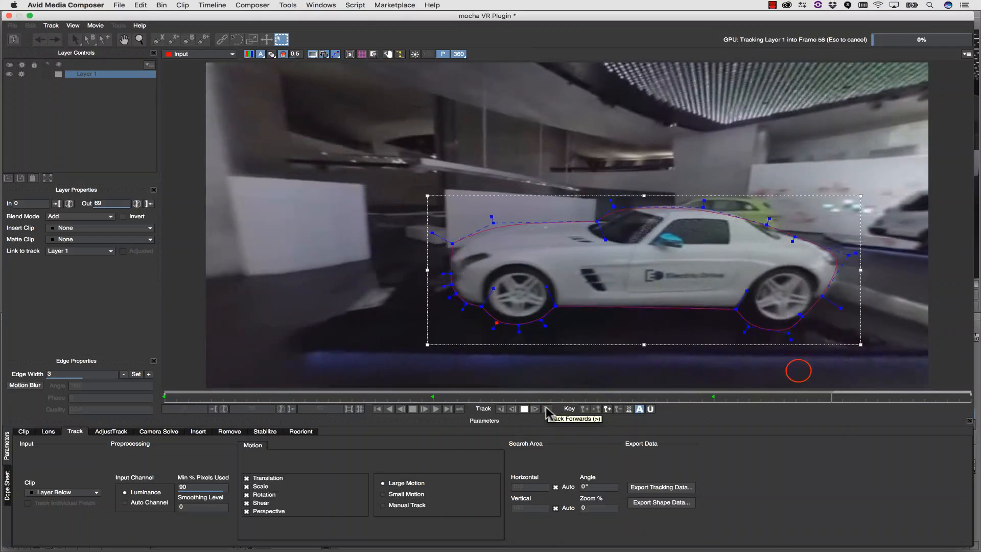
{"action": "left_click", "coordinate": [549, 408]}
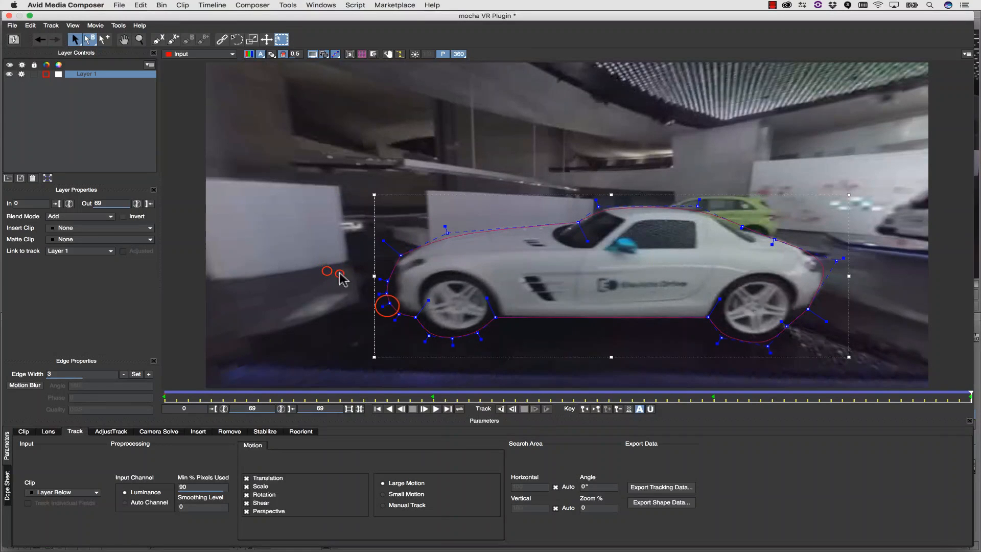
{"action": "left_click_drag", "start_coordinate": [387, 306], "coordinate": [537, 349]}
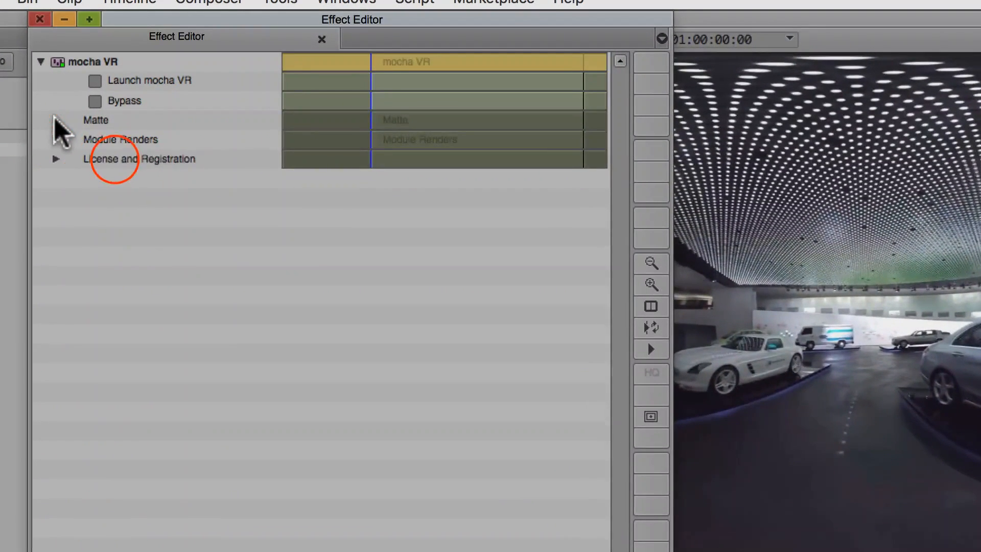
- Expand the mocha VR Matte options, apply the matte and adjust its feather
{"action": "left_click", "coordinate": [55, 120]}
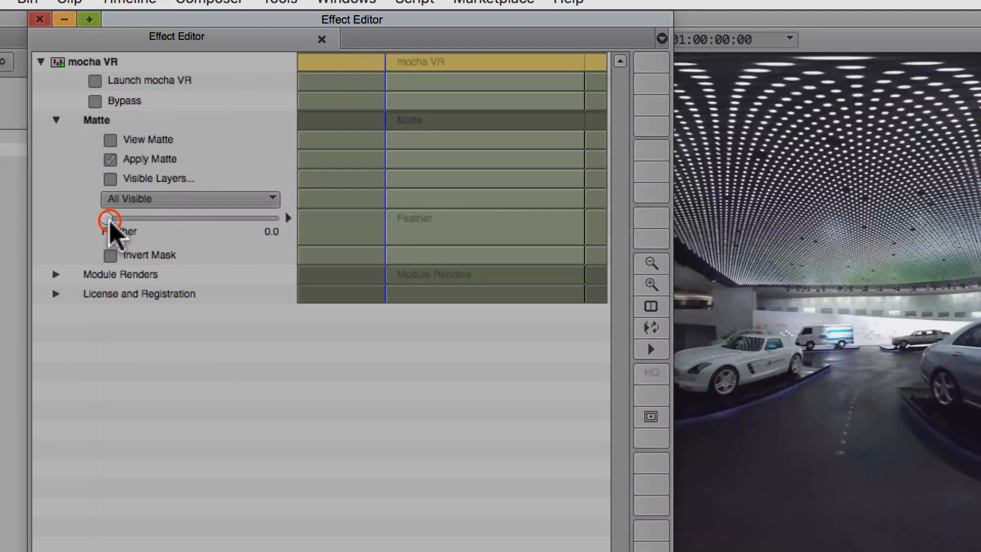
{"action": "left_click_drag", "start_coordinate": [109, 218], "coordinate": [113, 217]}
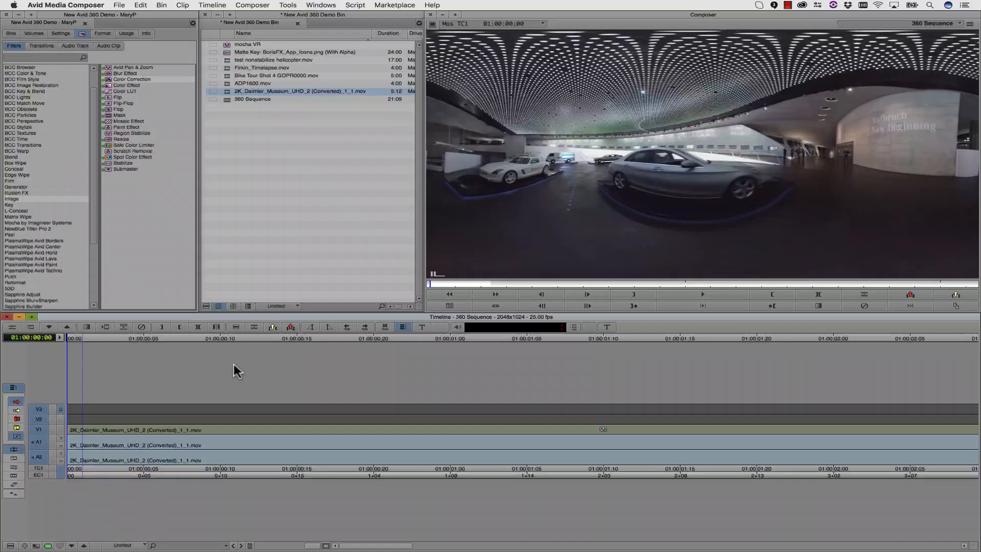
- Apply Color Correction to the V2 museum clip and open its HSL settings
{"action": "left_click", "coordinate": [229, 94]}
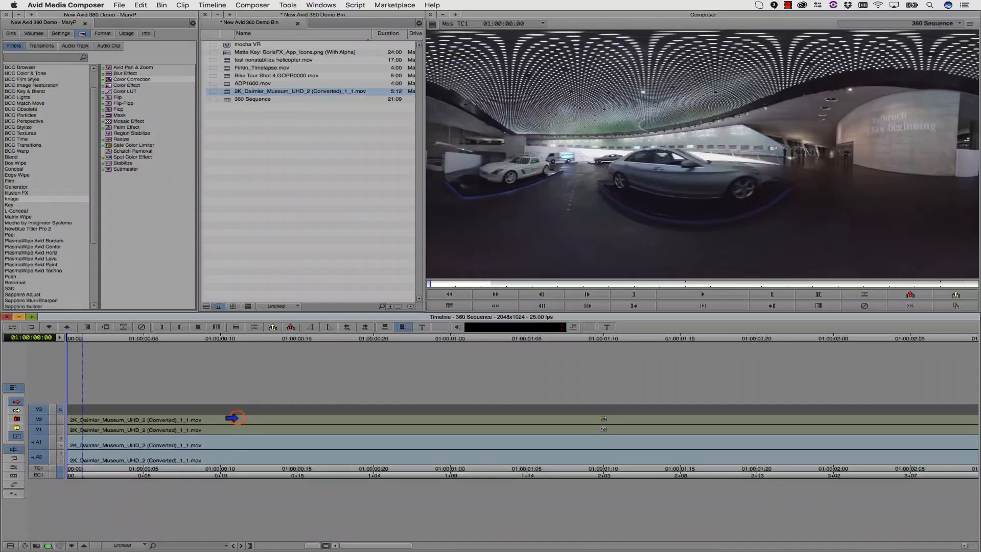
{"action": "left_click", "coordinate": [234, 417]}
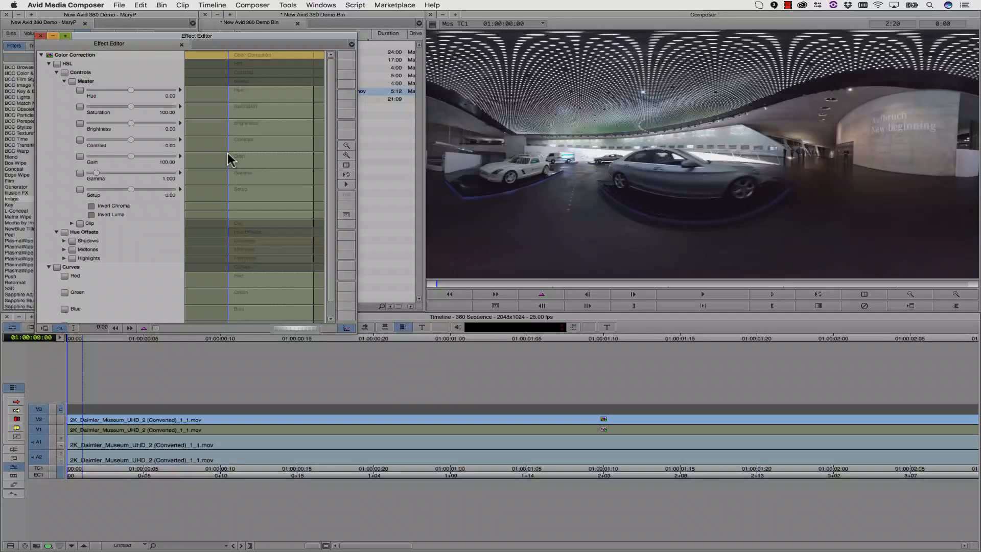
{"action": "mouse_move", "coordinate": [133, 92]}
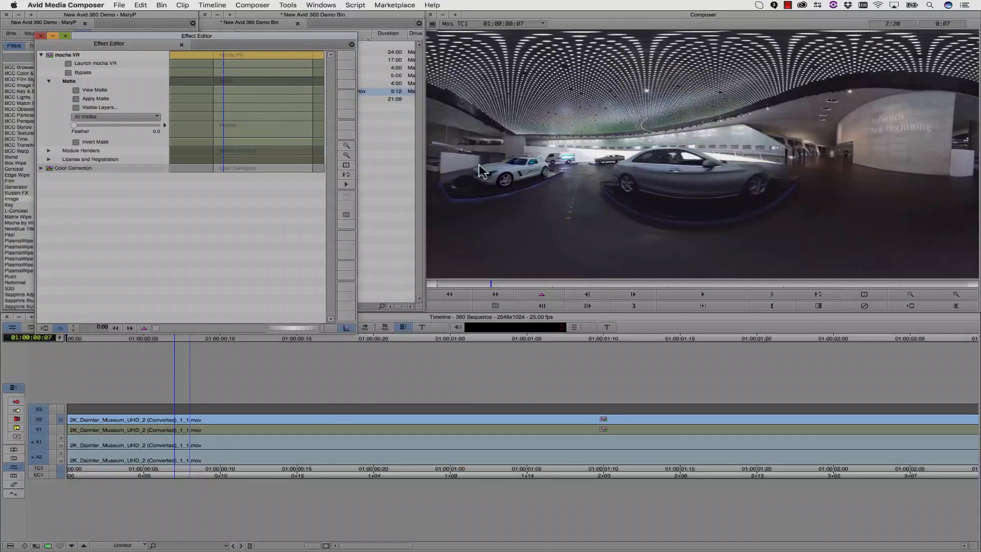
{"action": "mouse_move", "coordinate": [511, 154]}
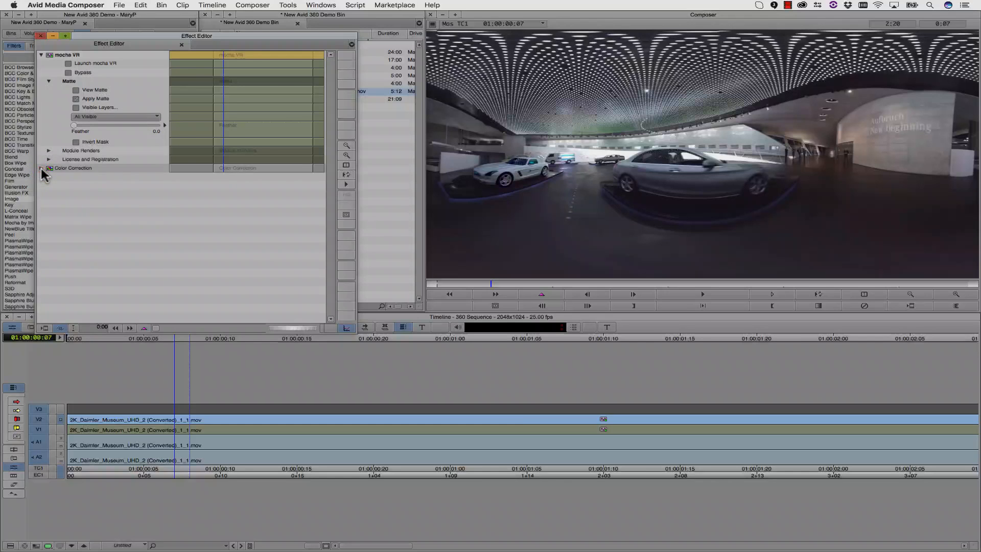
- Expand Color Correction in the Effect Editor to preview the matted white car against black
{"action": "left_click", "coordinate": [48, 167]}
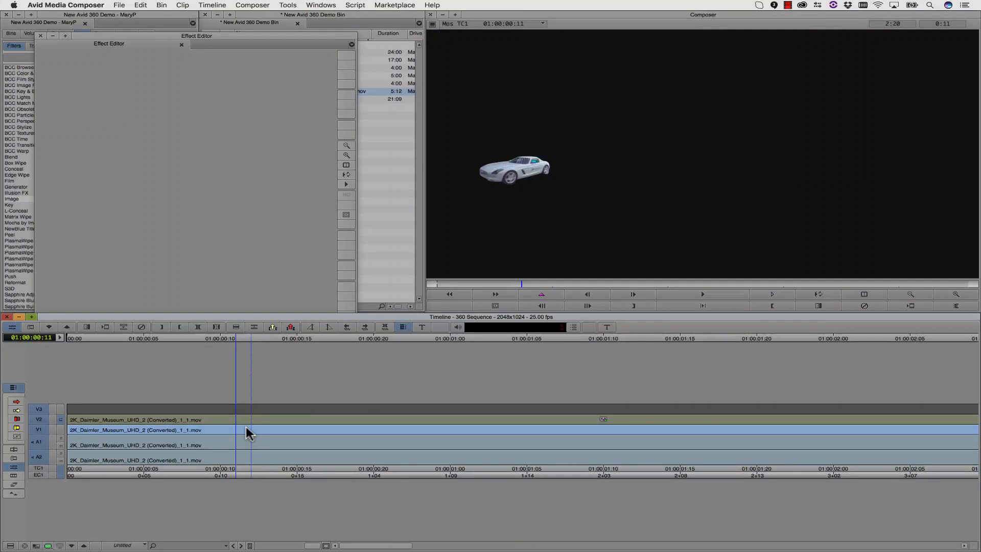
- Render the car's colour correction effect, confirming with OK
{"action": "left_click", "coordinate": [422, 326]}
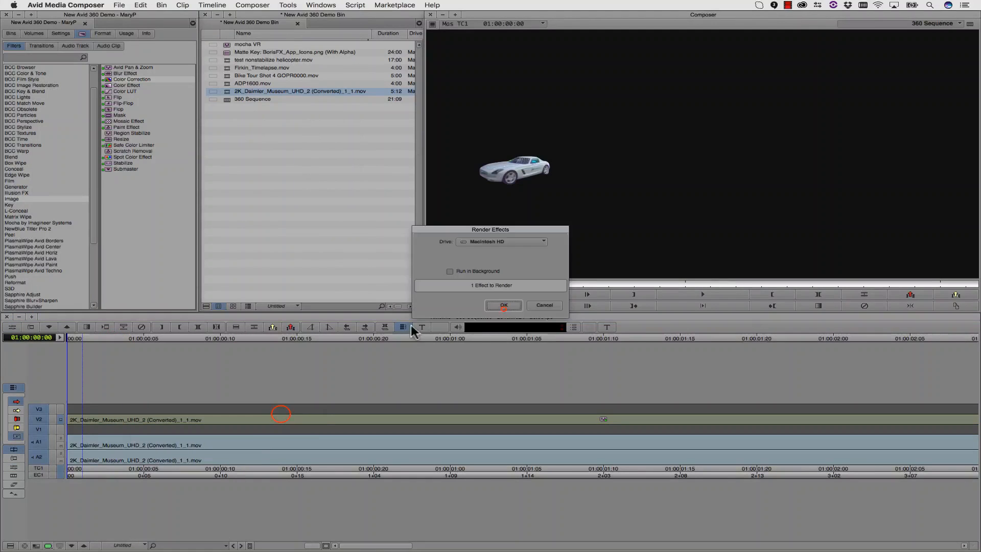
{"action": "left_click", "coordinate": [504, 304]}
{"action": "type", "text": "mocha"}
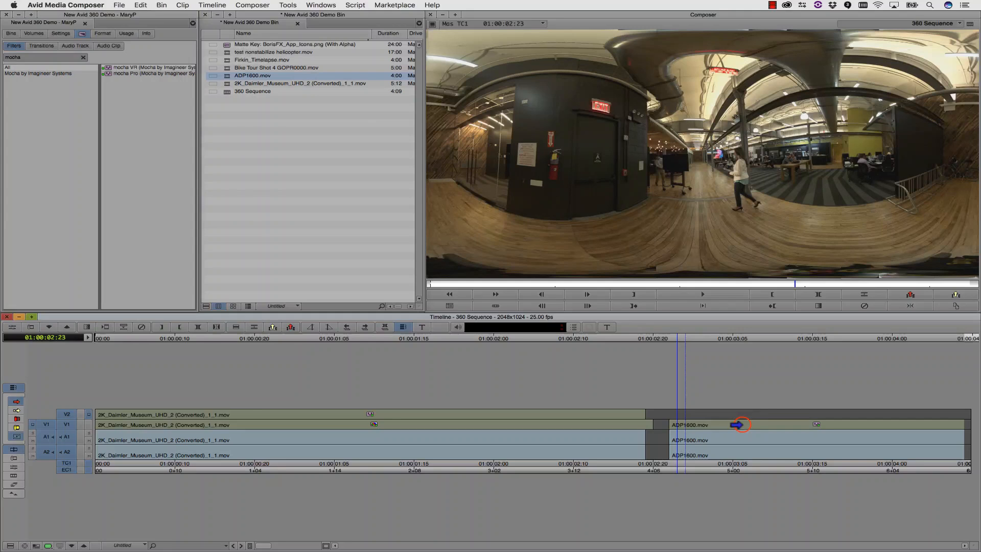
- Launch mocha VR on the office clip, look straight down, and outline the camera rig
{"action": "left_click", "coordinate": [11, 326]}
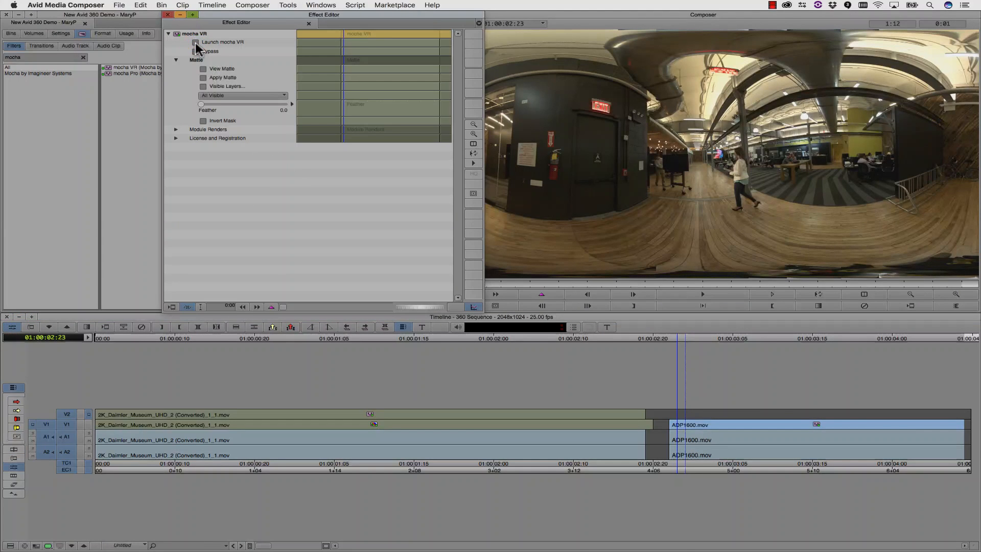
{"action": "left_click", "coordinate": [196, 42]}
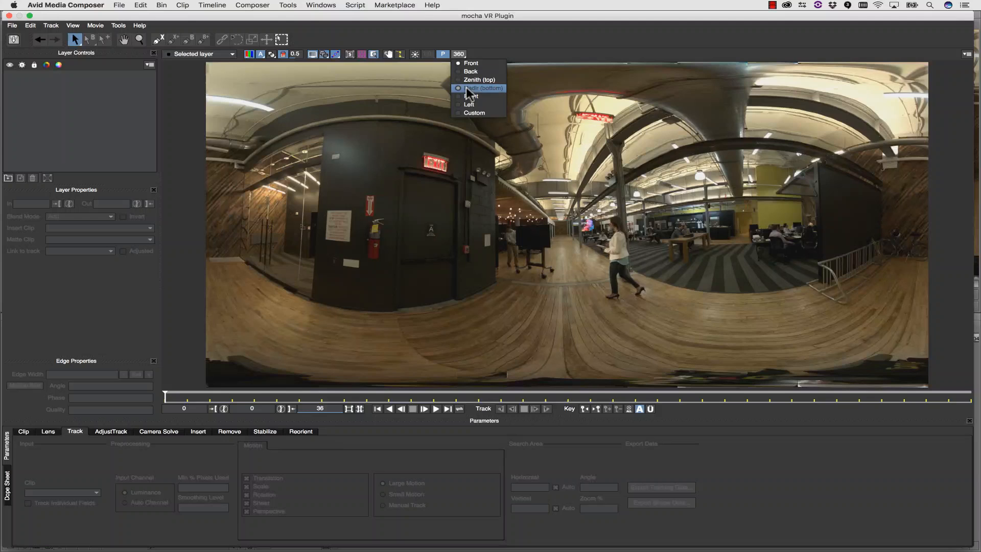
{"action": "left_click", "coordinate": [479, 87]}
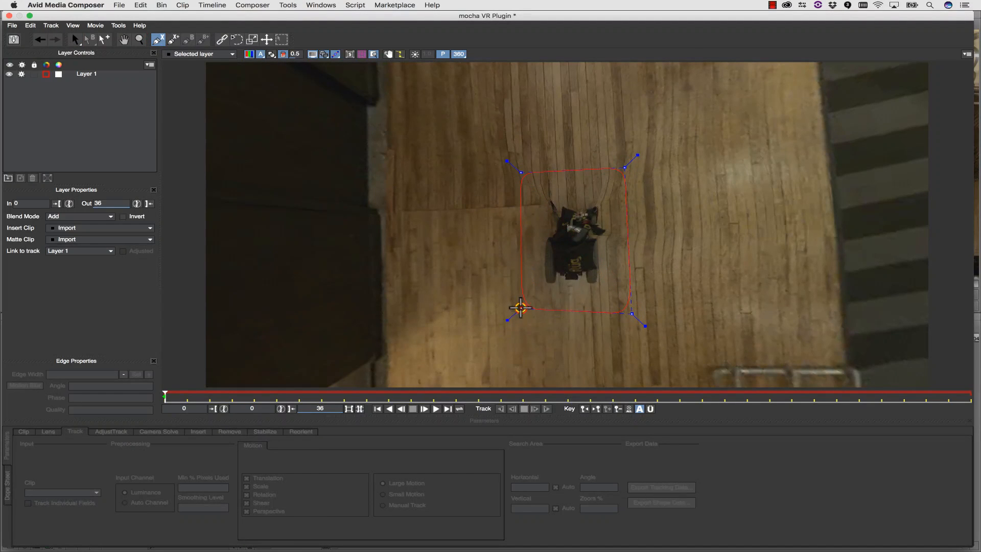
{"action": "left_click", "coordinate": [87, 74]}
{"action": "type", "text": "remo"}
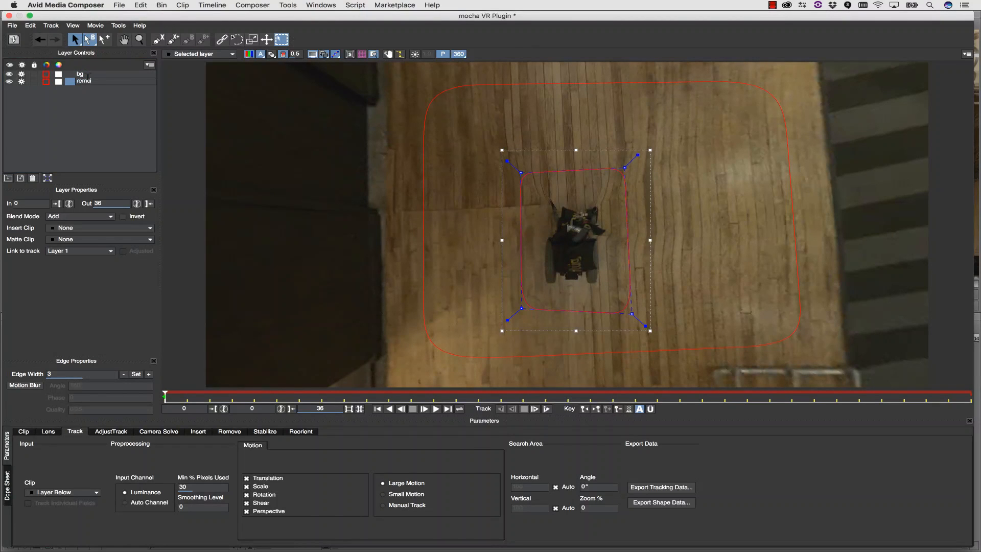
{"action": "left_click", "coordinate": [80, 74]}
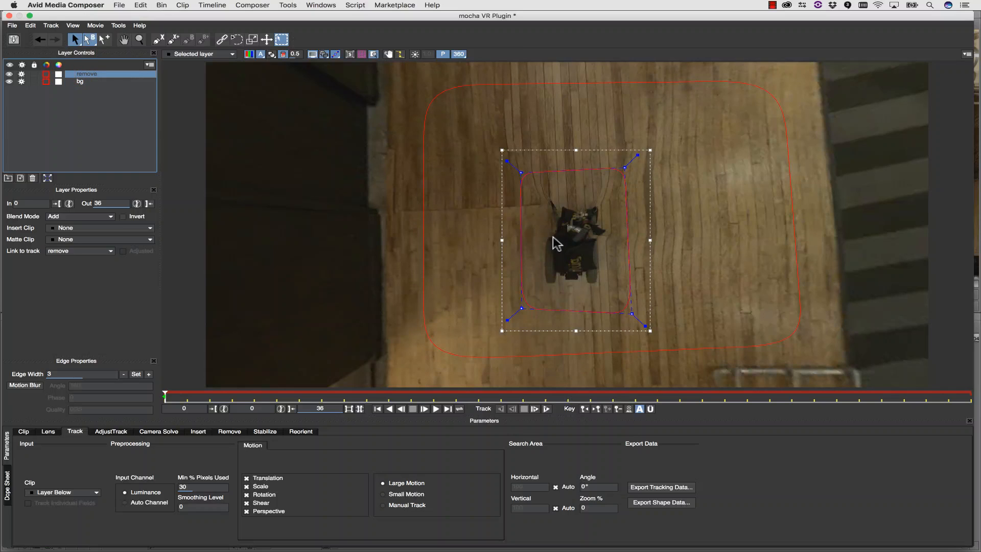
{"action": "mouse_move", "coordinate": [478, 124]}
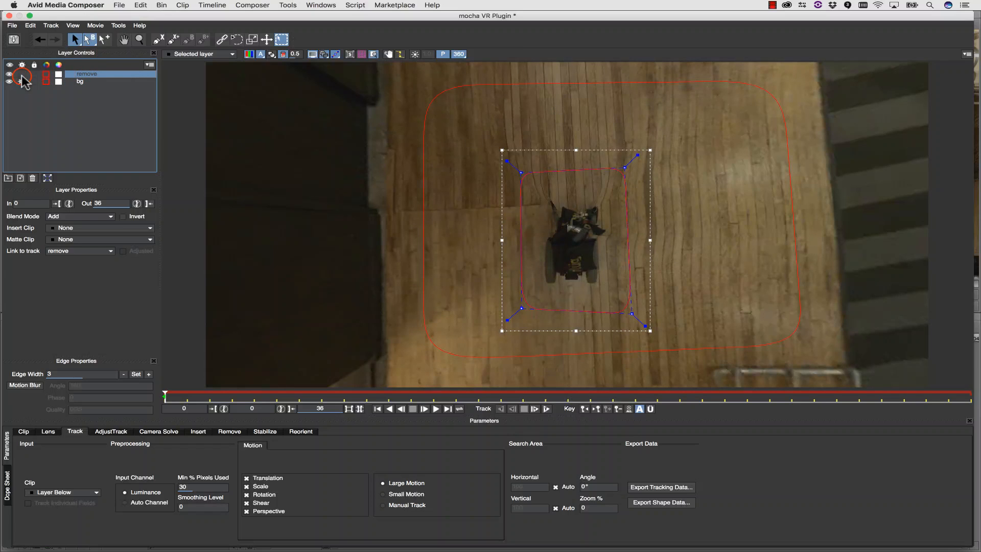
- Select the bg layer, hide the magnifier preview, and track forward through the office clip
{"action": "left_click", "coordinate": [9, 74]}
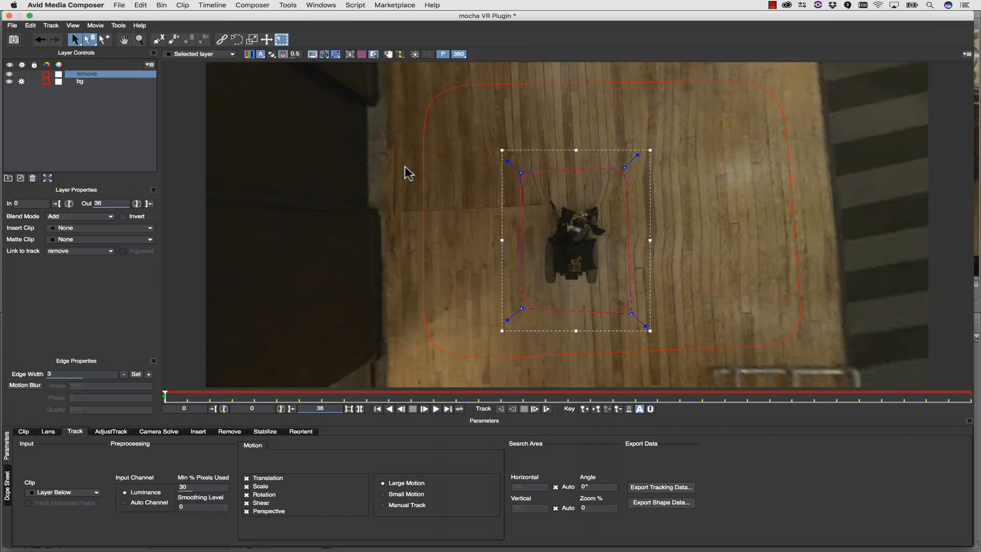
{"action": "mouse_move", "coordinate": [662, 278]}
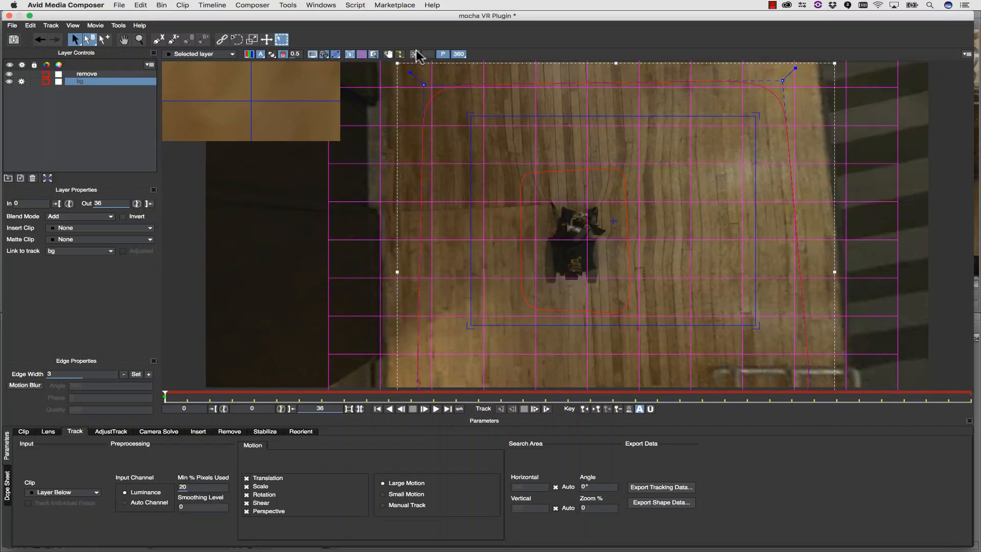
{"action": "left_click", "coordinate": [372, 55]}
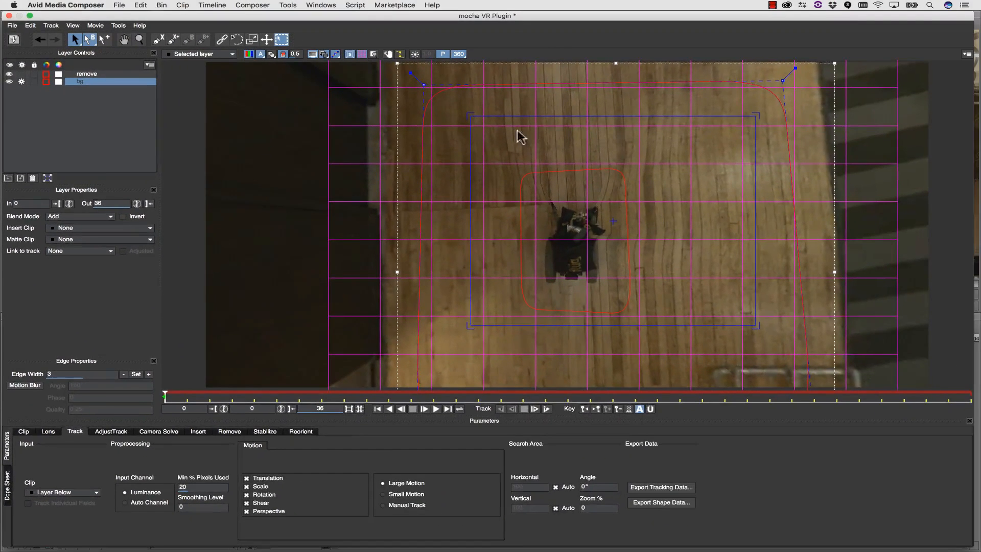
{"action": "mouse_move", "coordinate": [641, 273]}
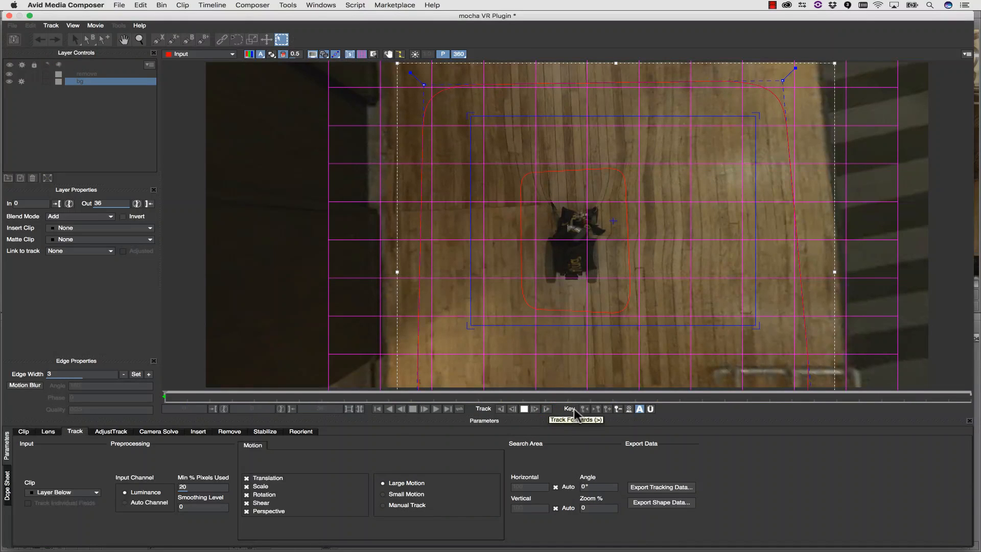
{"action": "left_click", "coordinate": [546, 408]}
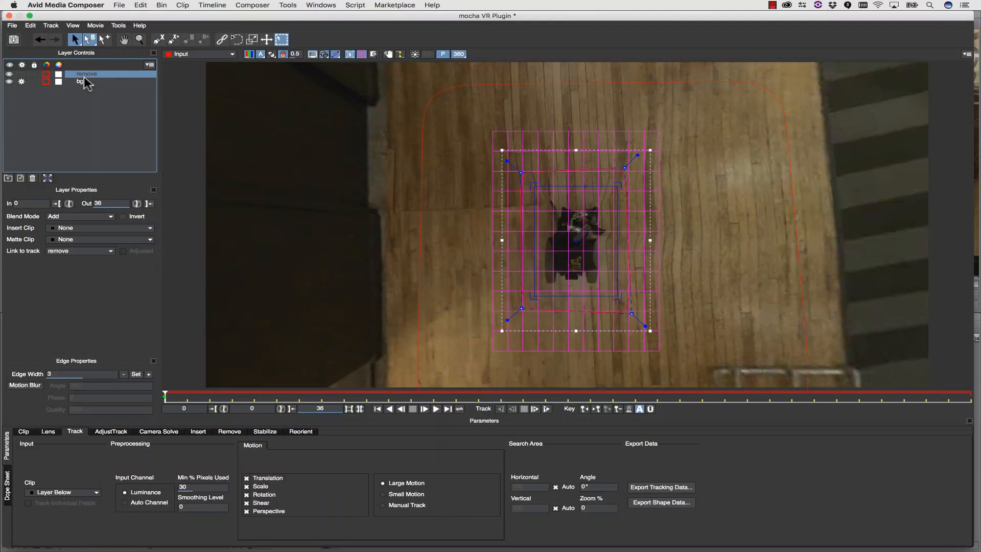
- Render the camera rig removal from the Remove tab, then toggle back to the full 360 view
{"action": "left_click", "coordinate": [230, 431]}
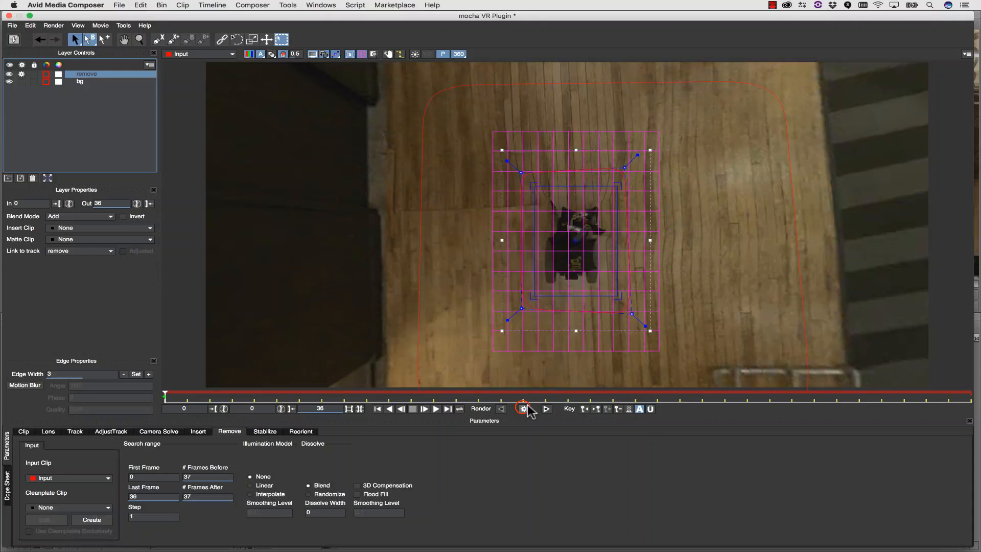
{"action": "left_click", "coordinate": [522, 409]}
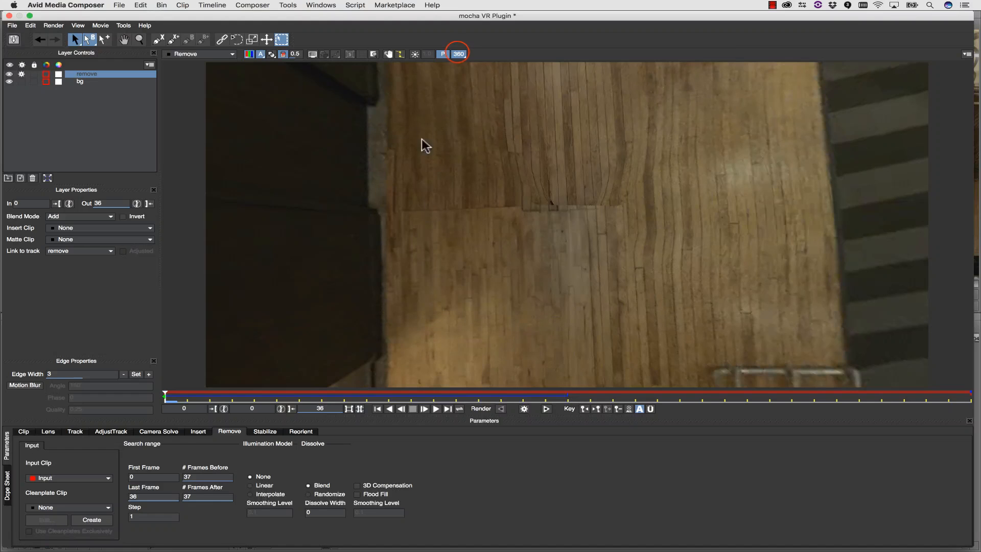
{"action": "left_click", "coordinate": [457, 54]}
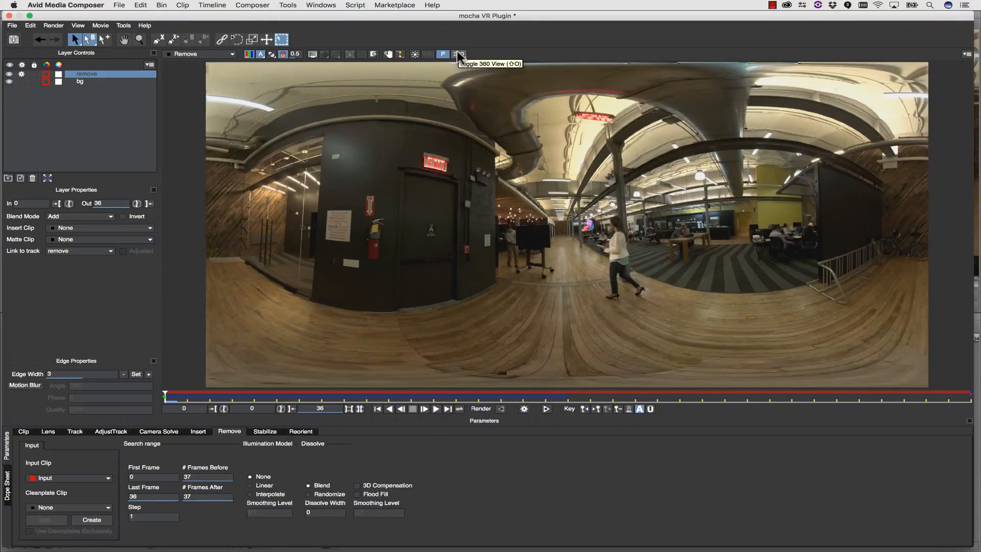
{"action": "left_click", "coordinate": [460, 53]}
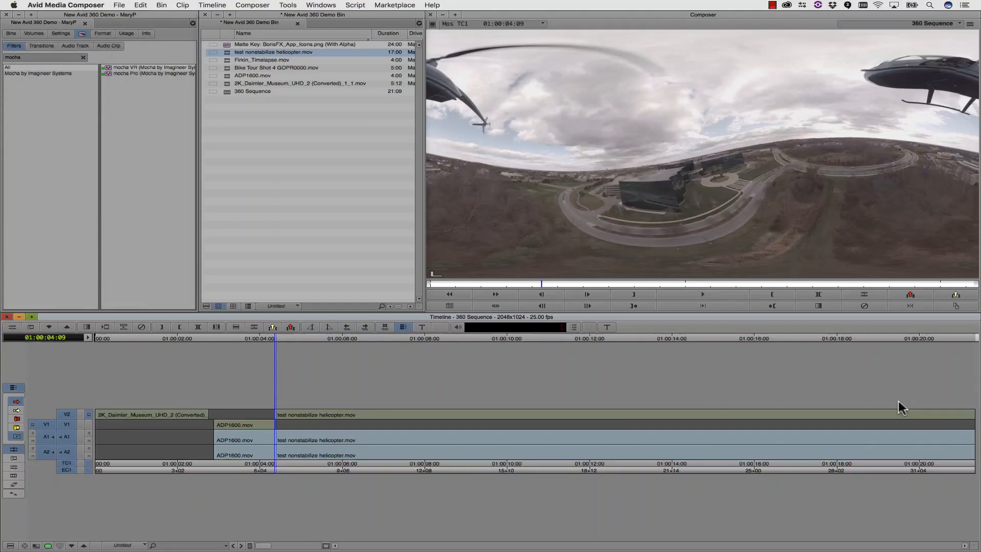
- Park on the helicopter clip carrying mocha VR and open its Effect Editor settings
{"action": "left_click", "coordinate": [711, 345]}
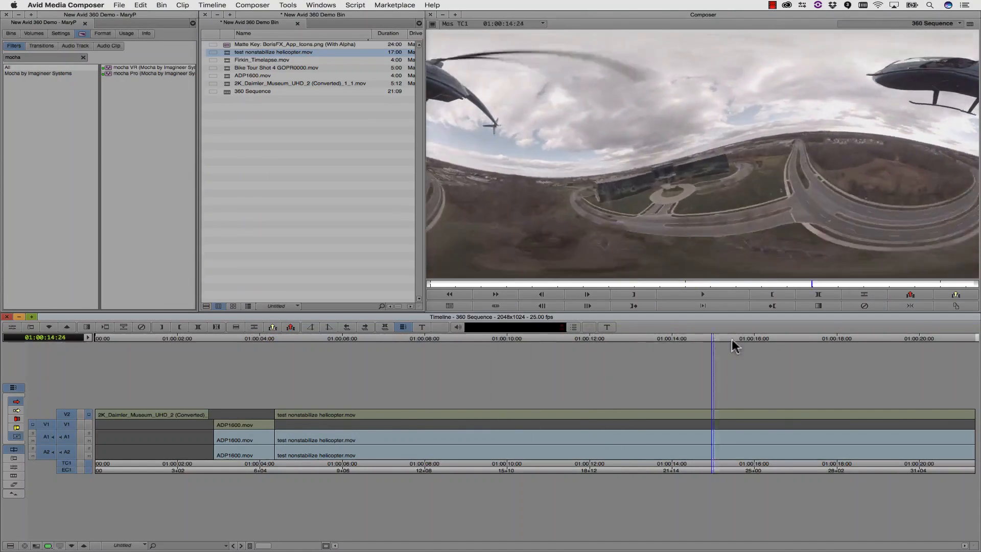
{"action": "left_click", "coordinate": [301, 337]}
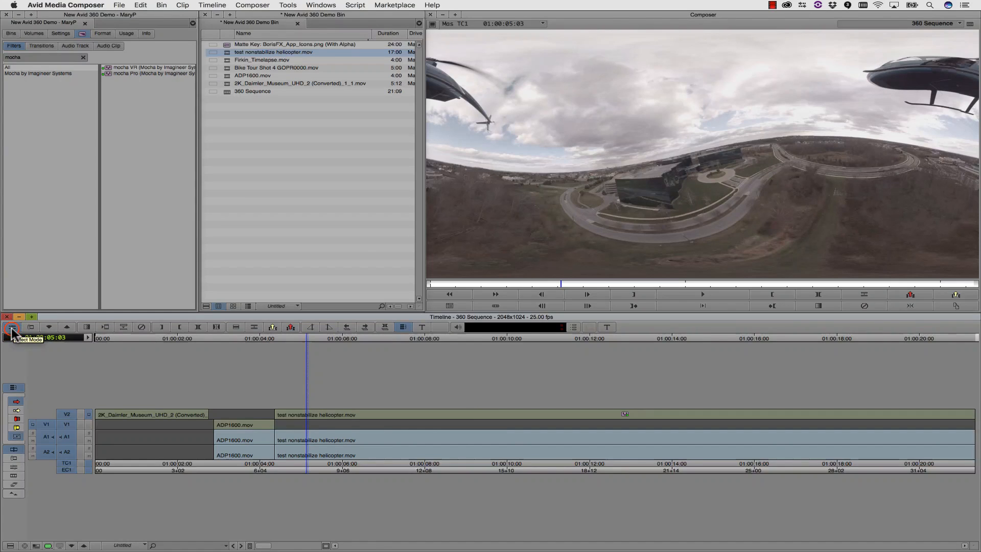
{"action": "left_click", "coordinate": [11, 329]}
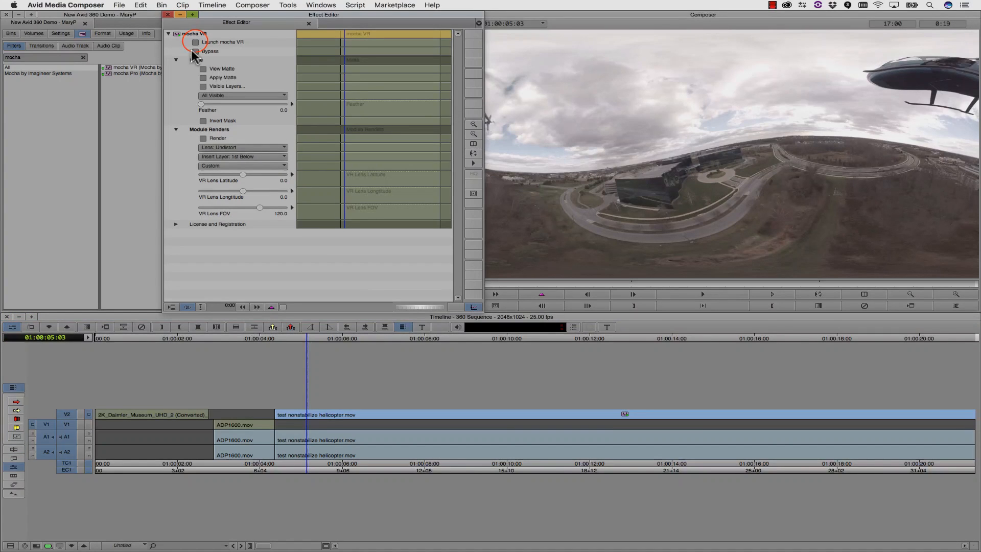
- Launch mocha VR, track the landscape shape forward through the helicopter clip, and open Reorient
{"action": "left_click", "coordinate": [195, 42]}
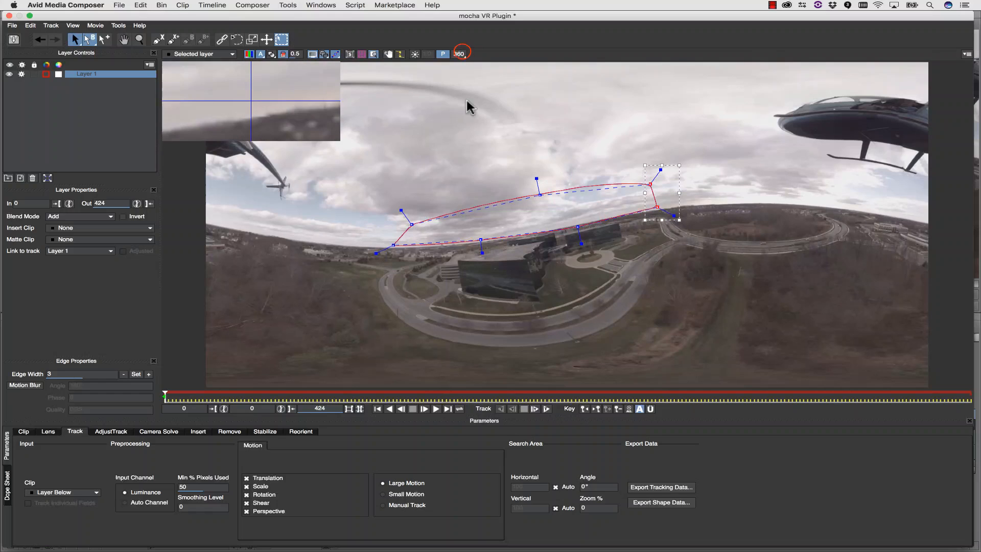
{"action": "left_click", "coordinate": [459, 53]}
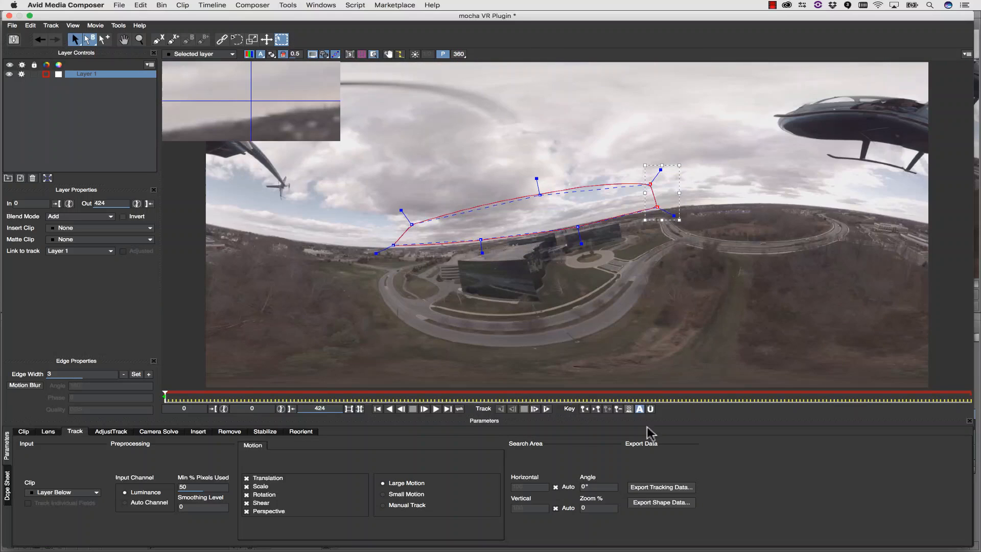
{"action": "left_click", "coordinate": [546, 409]}
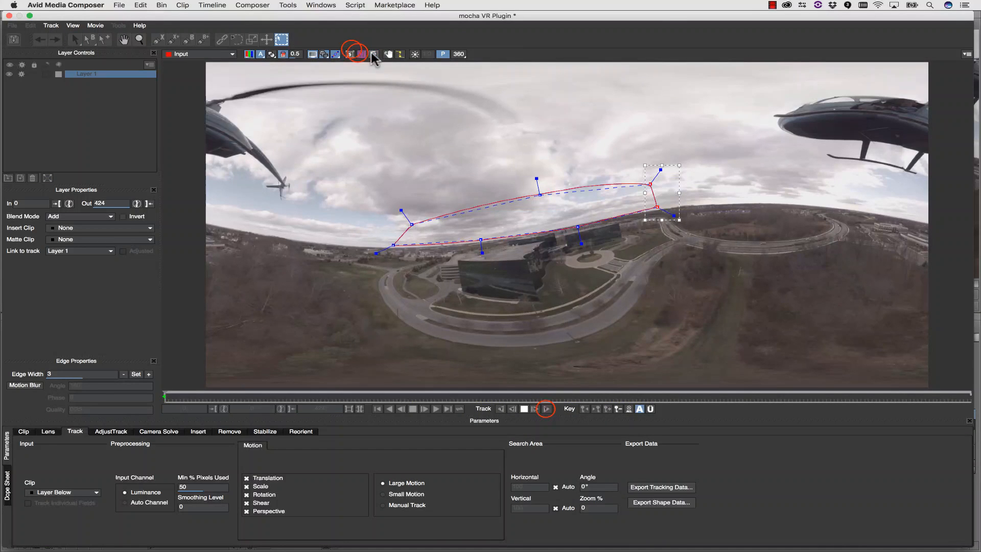
{"action": "left_click", "coordinate": [544, 408]}
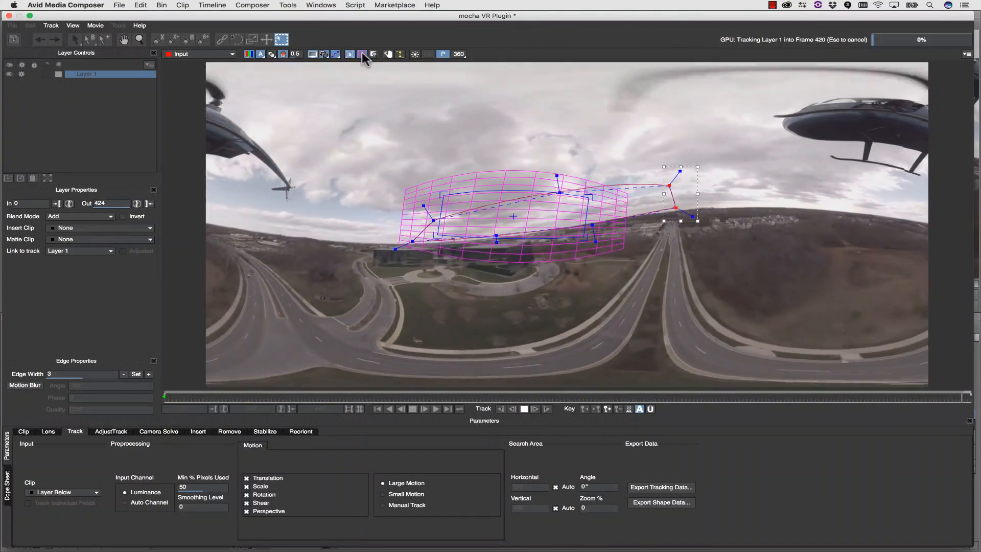
{"action": "left_click", "coordinate": [300, 431]}
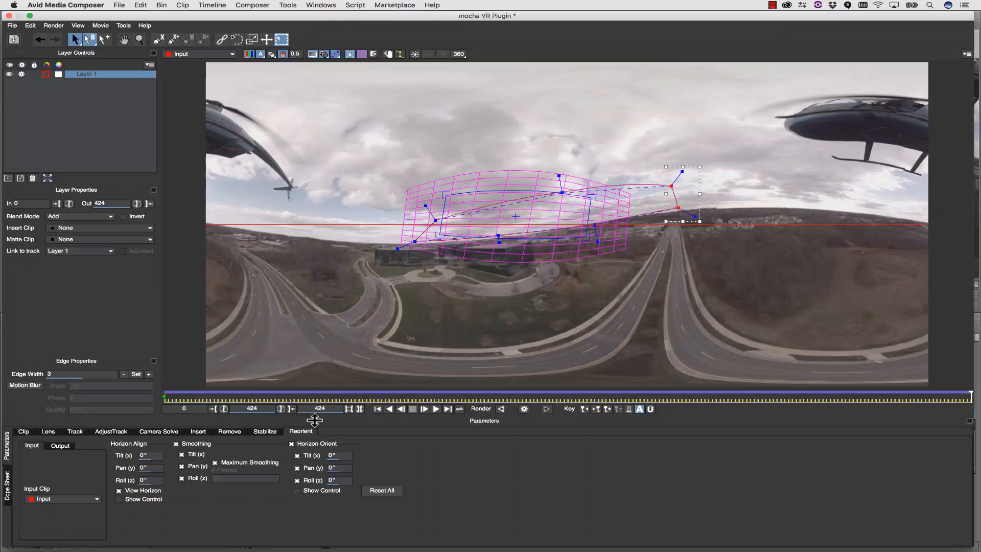
{"action": "mouse_move", "coordinate": [329, 374]}
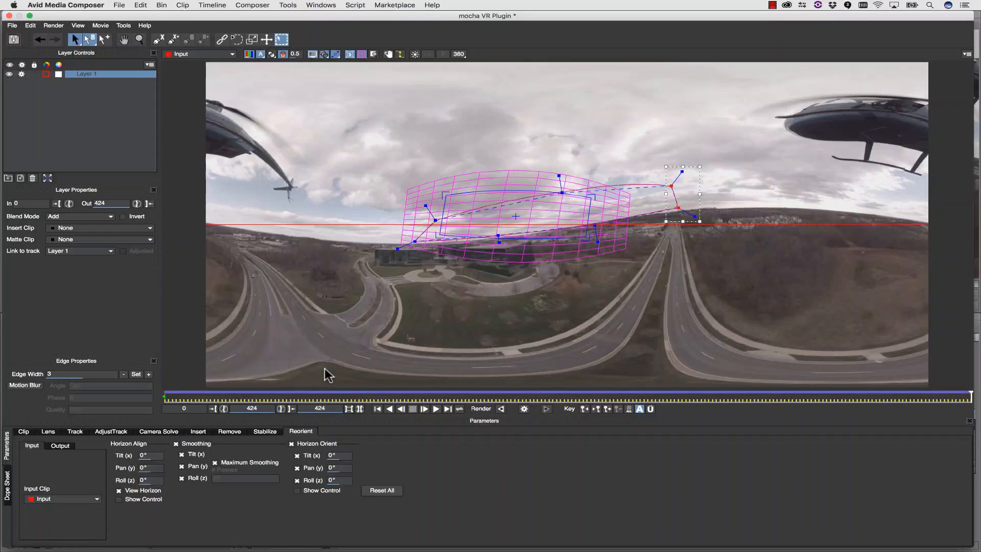
- Enable Show Control and drag the horizon control until the red line matches the landscape horizon
{"action": "left_click", "coordinate": [119, 498]}
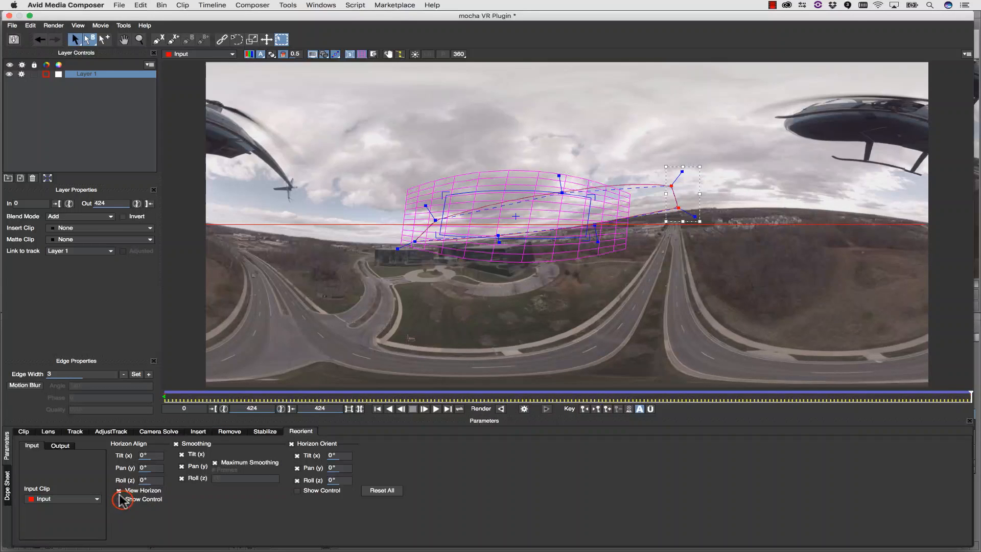
{"action": "left_click", "coordinate": [119, 490]}
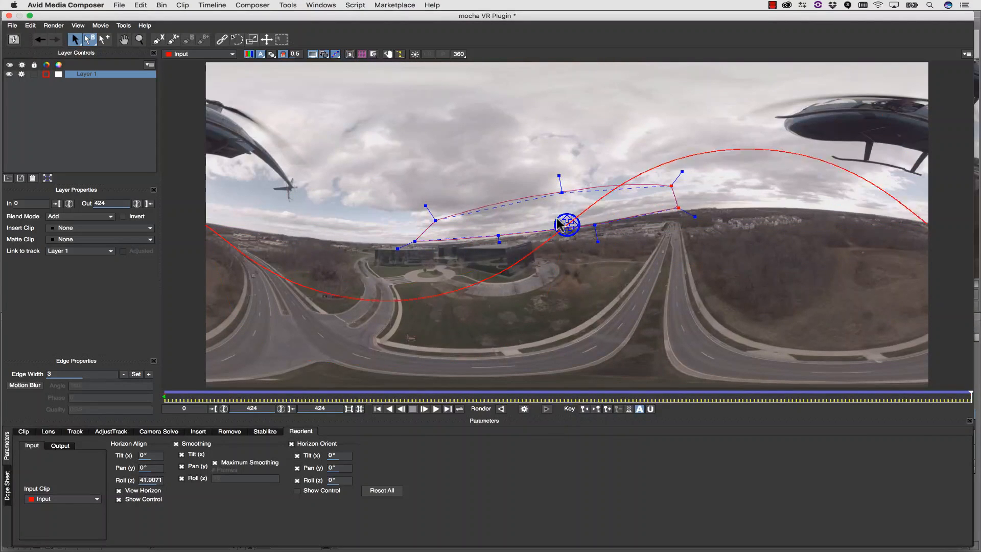
{"action": "left_click_drag", "start_coordinate": [558, 225], "coordinate": [571, 225]}
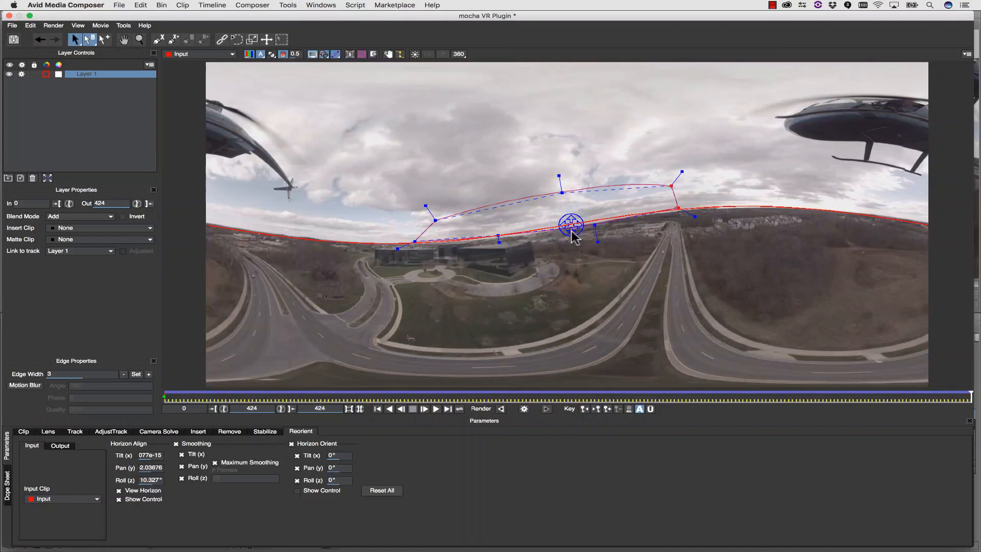